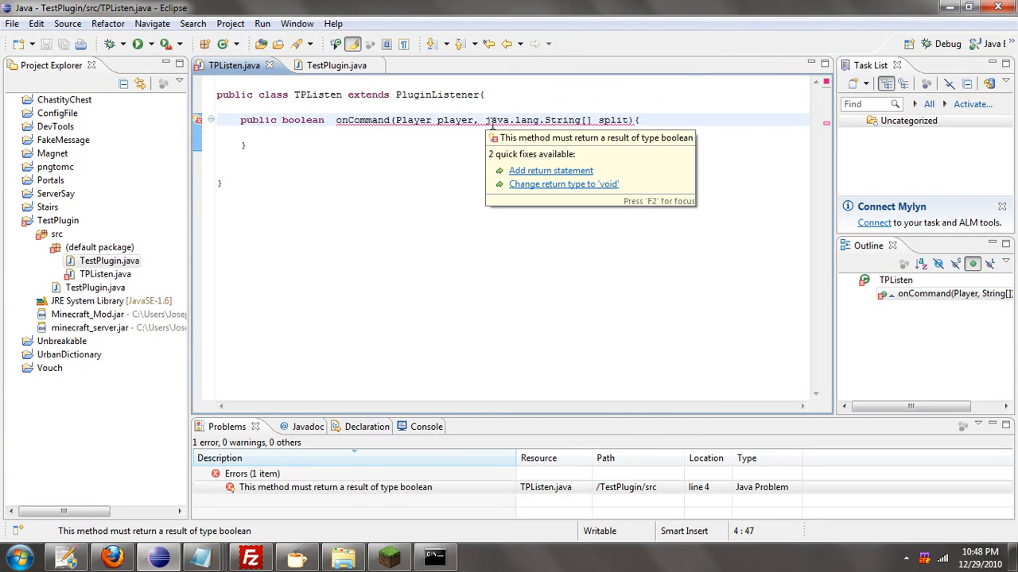
- Quick-fix onCommand to return false and begin a player.getNa... call on the line above
left_click(550, 170)
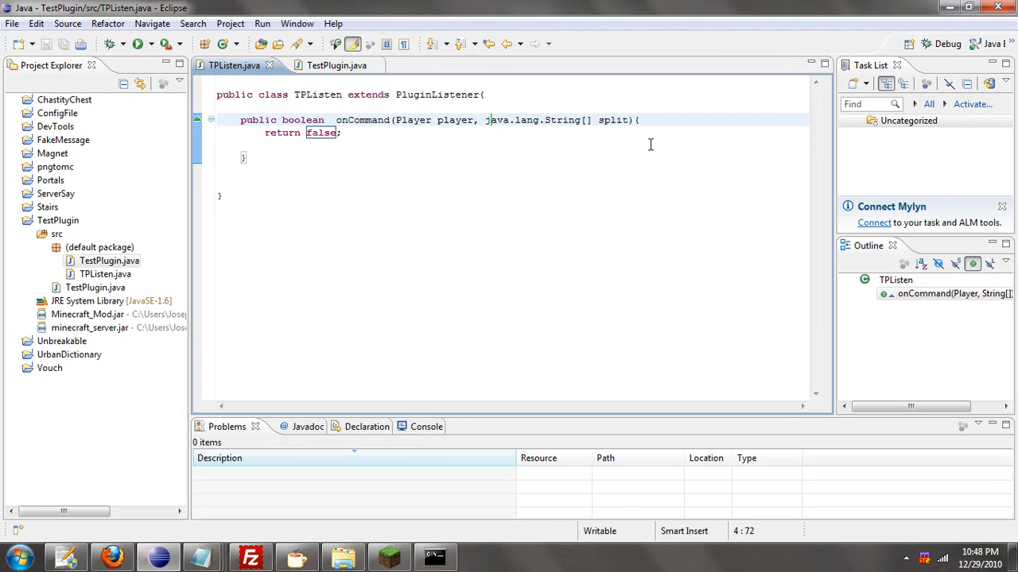
key("enter")
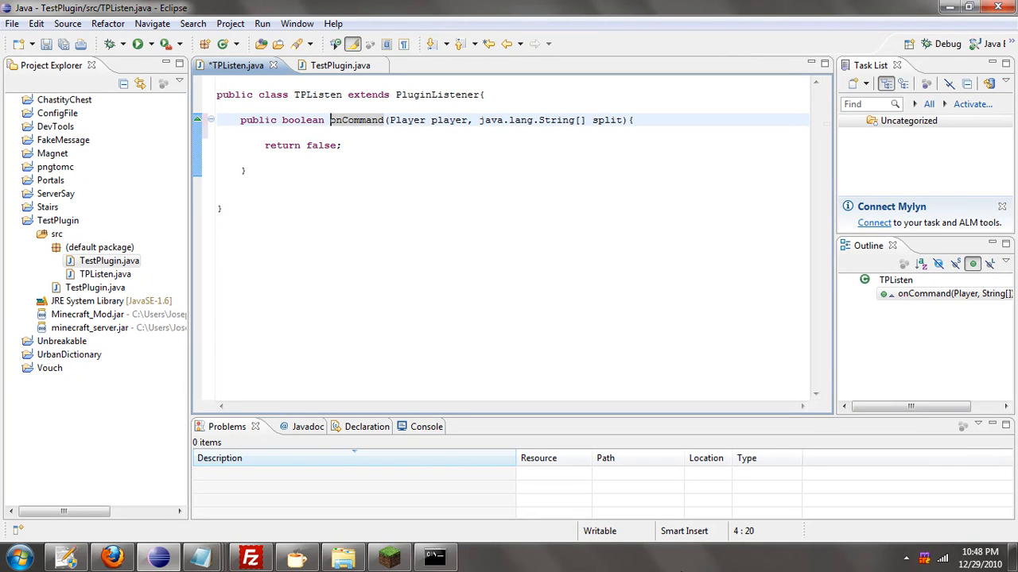
mouse_move(467, 124)
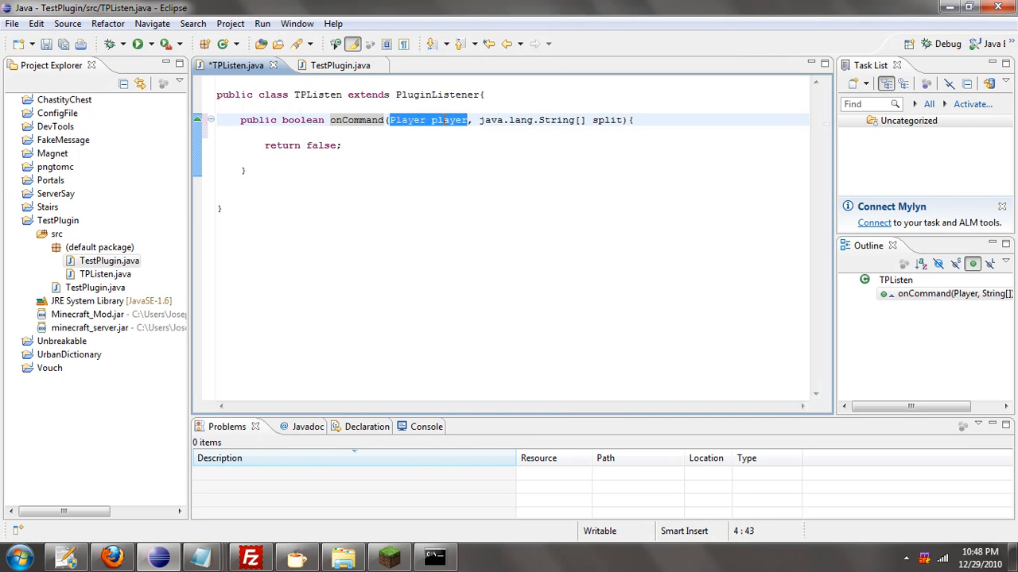
double_click(452, 119)
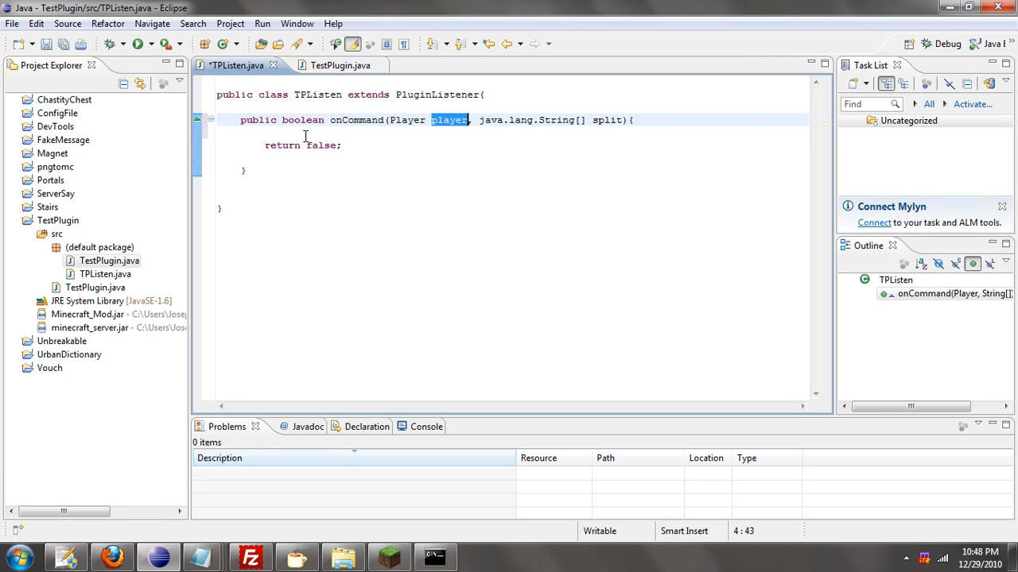
type("player.")
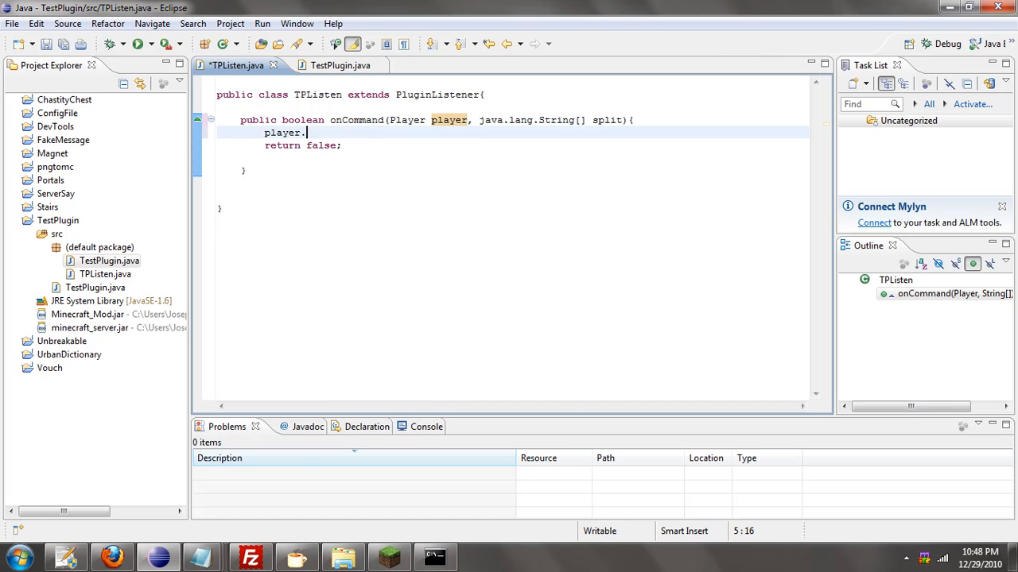
type("getNa")
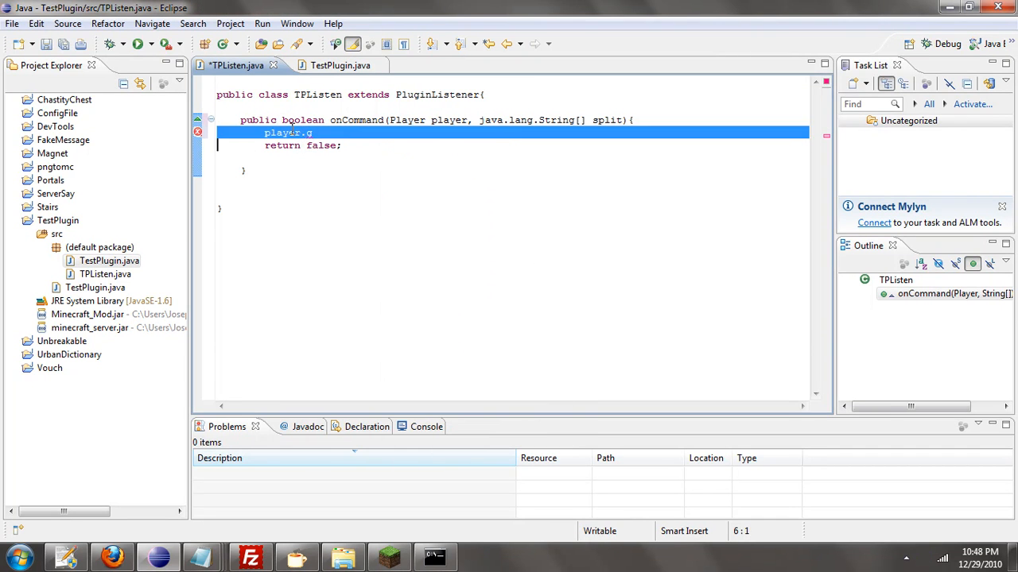
- Browse the Player class javadoc down through its Method Summary, including canUseCommand
left_click(111, 556)
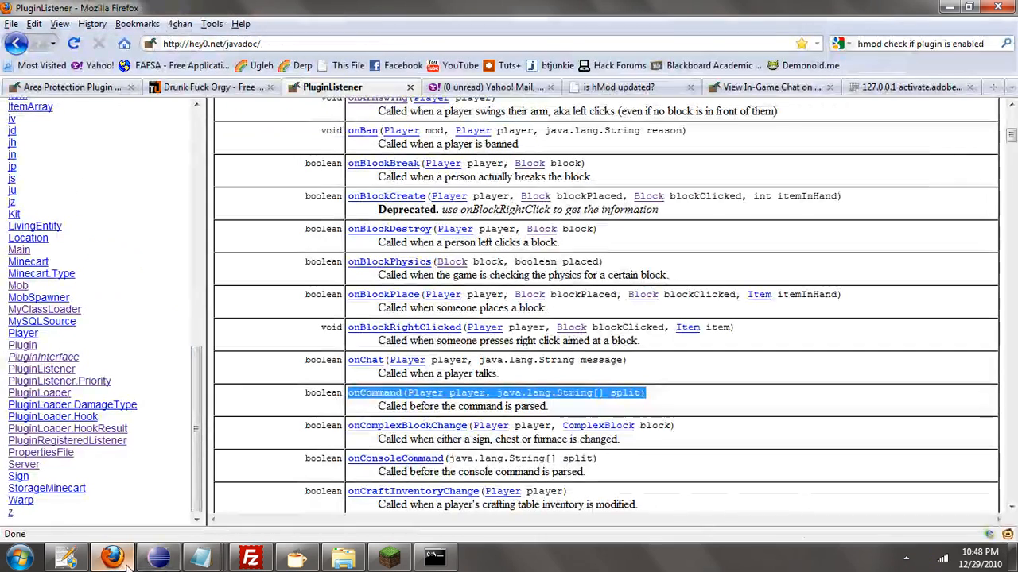
left_click(22, 334)
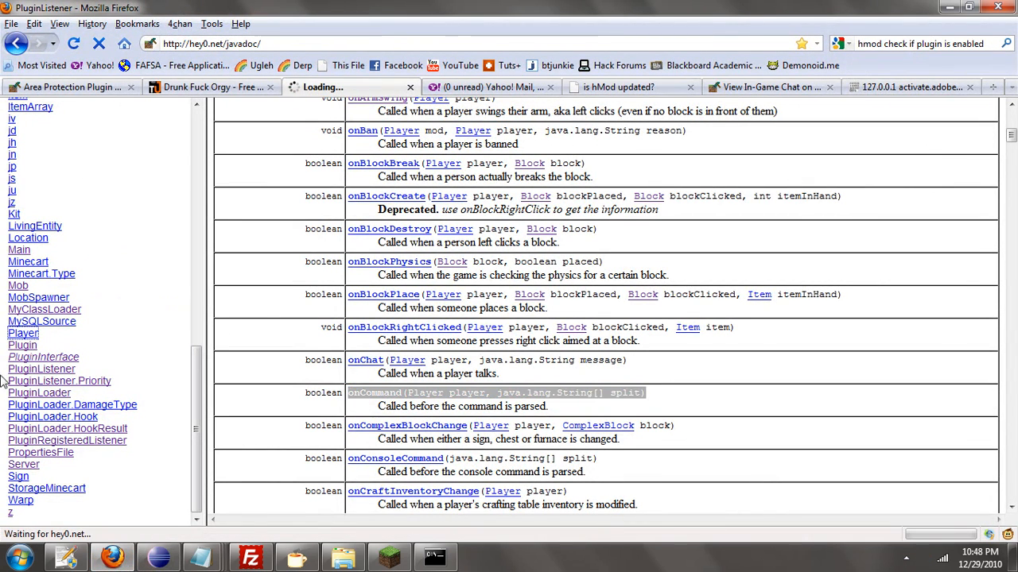
left_click(23, 334)
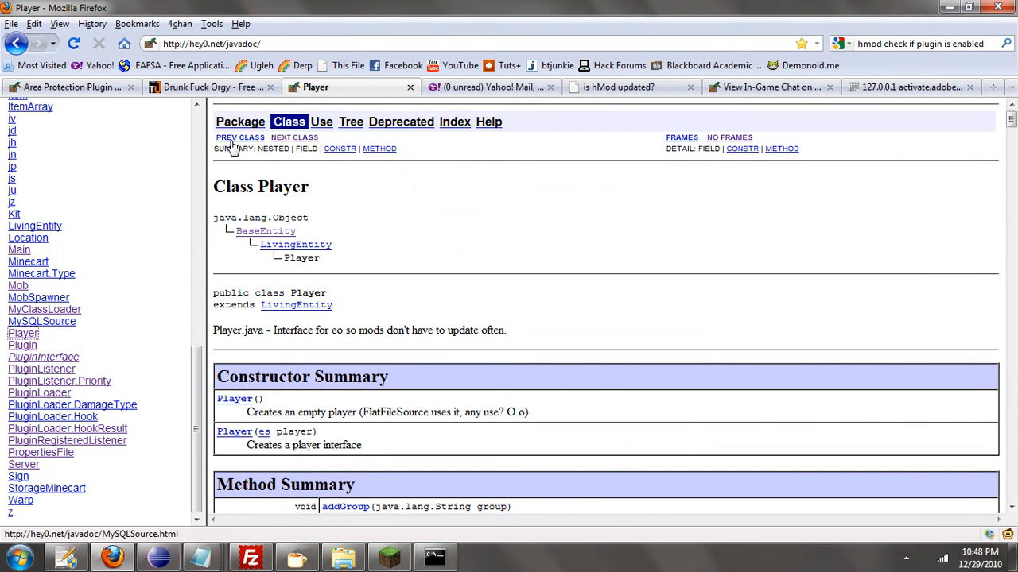
mouse_move(373, 356)
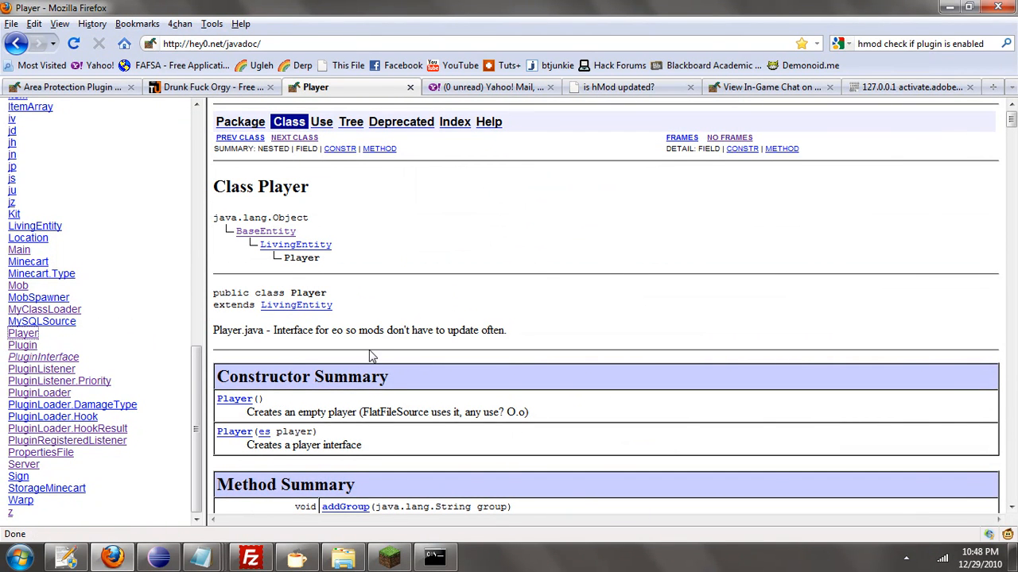
scroll("down", 3)
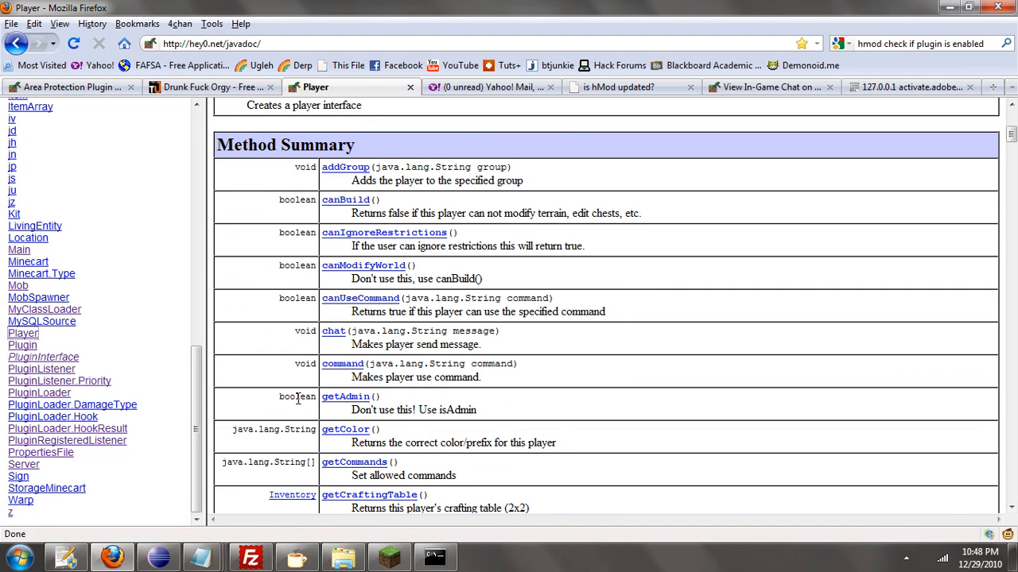
mouse_move(264, 398)
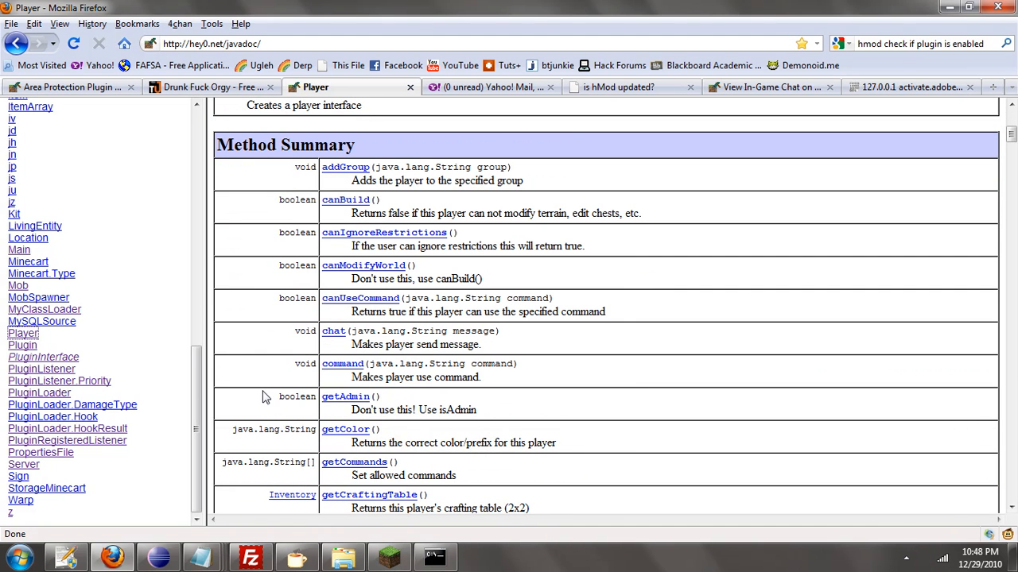
mouse_move(258, 403)
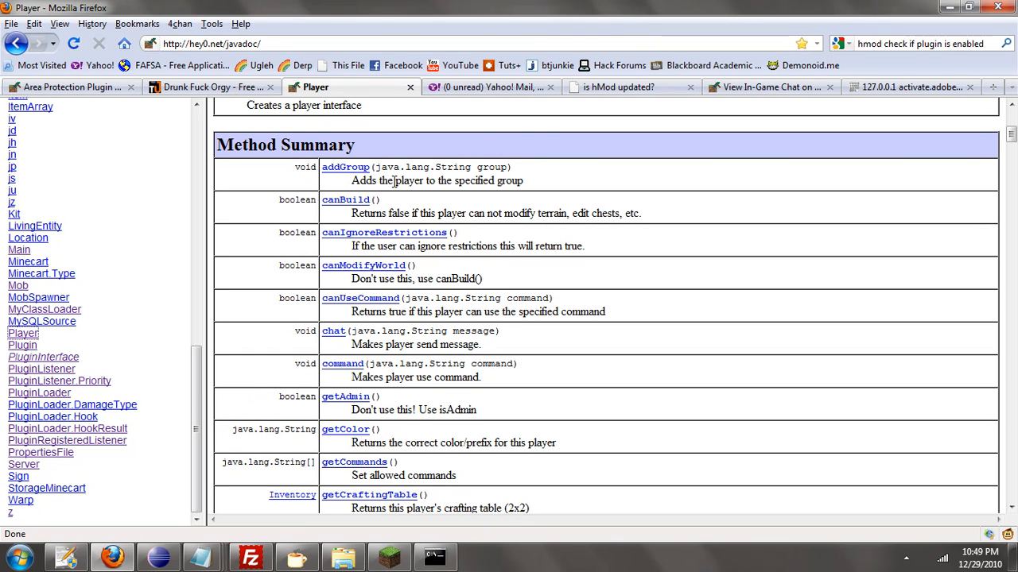
mouse_move(362, 231)
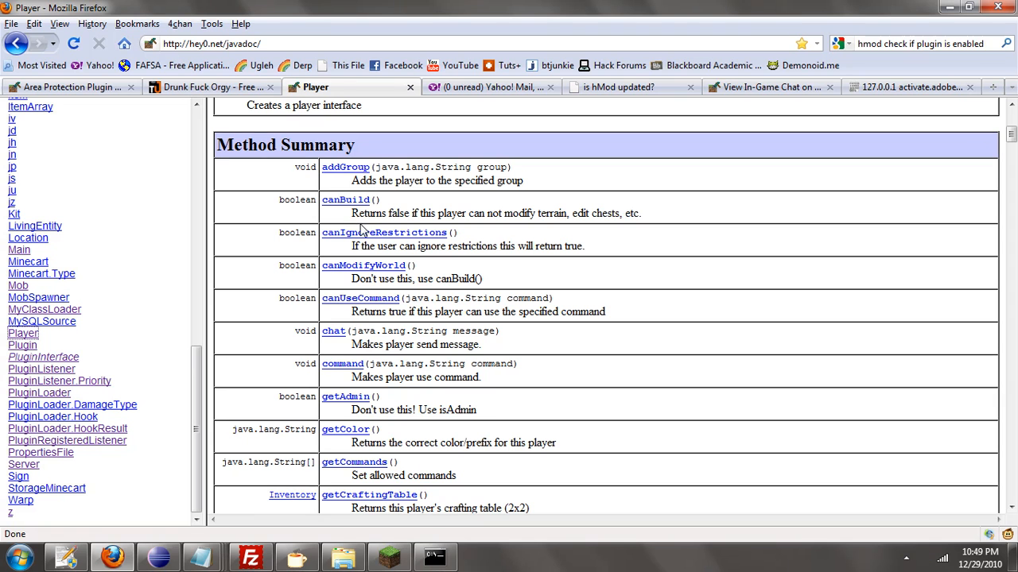
mouse_move(397, 329)
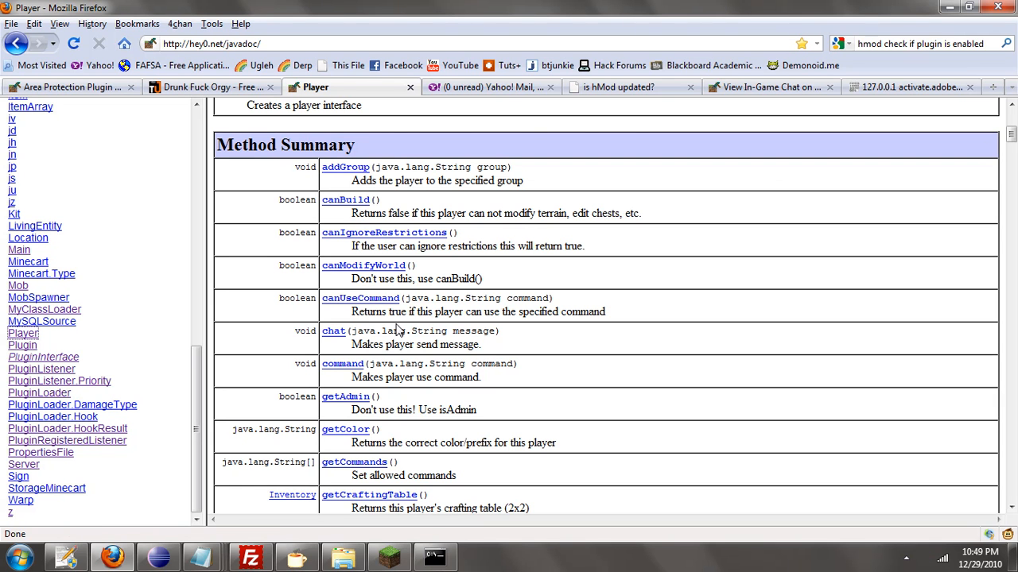
scroll("down", 3)
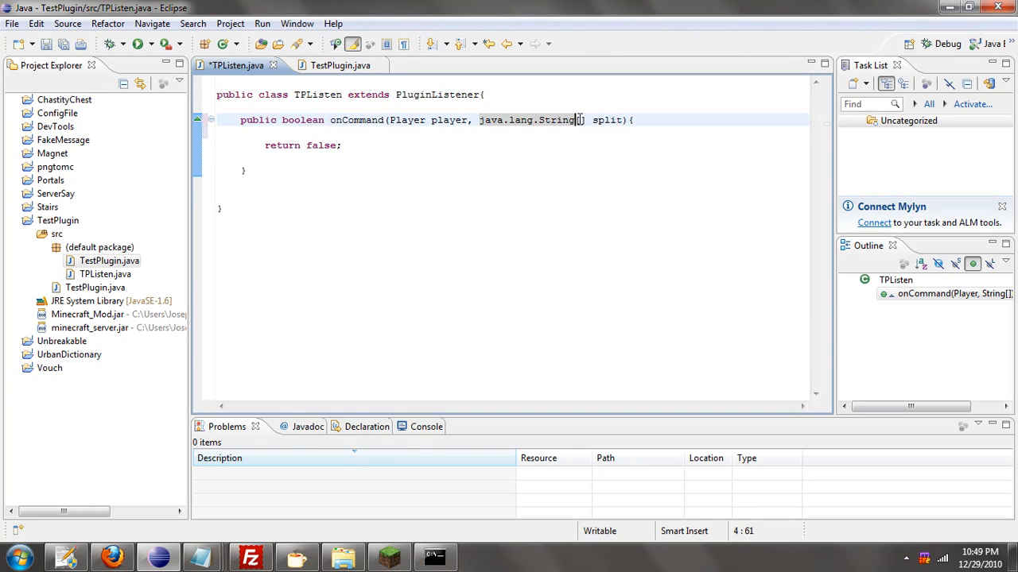
- Write if(split[0].equalsIgnoreCase("/hello")){ } in onCommand, picking equalsIgnoreCase from content assist
double_click(557, 119)
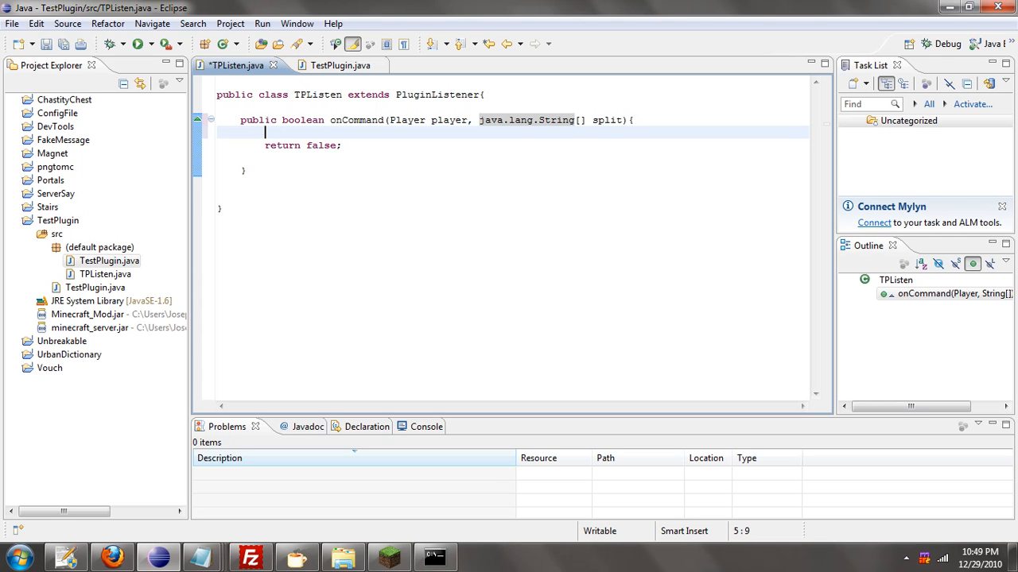
type("if(")
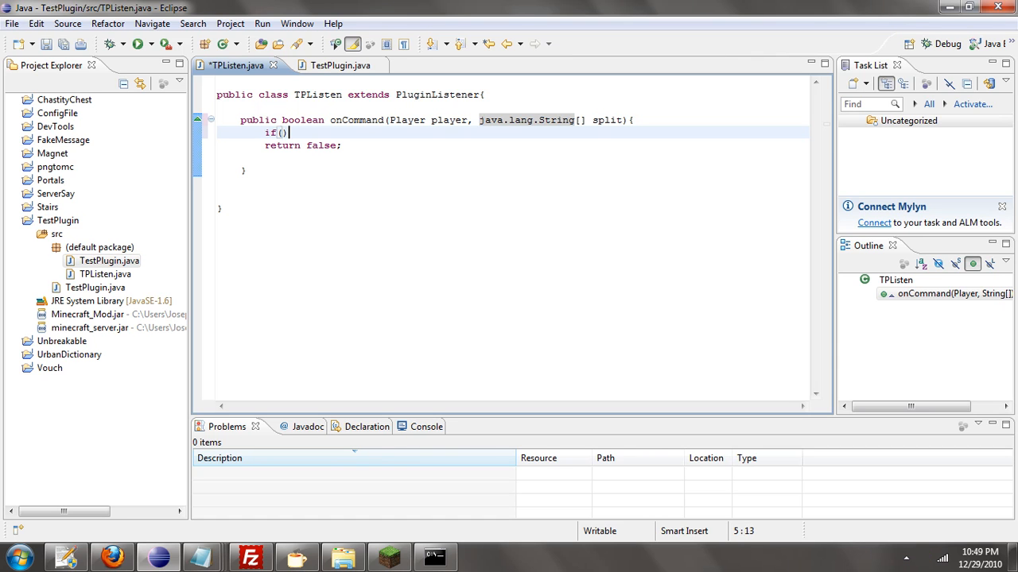
type("{")
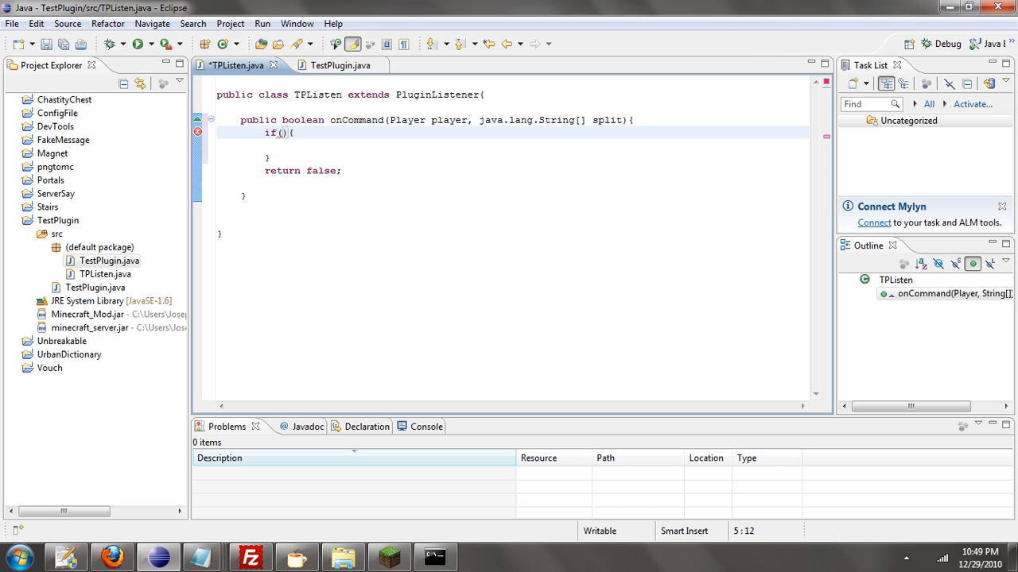
type("split[]")
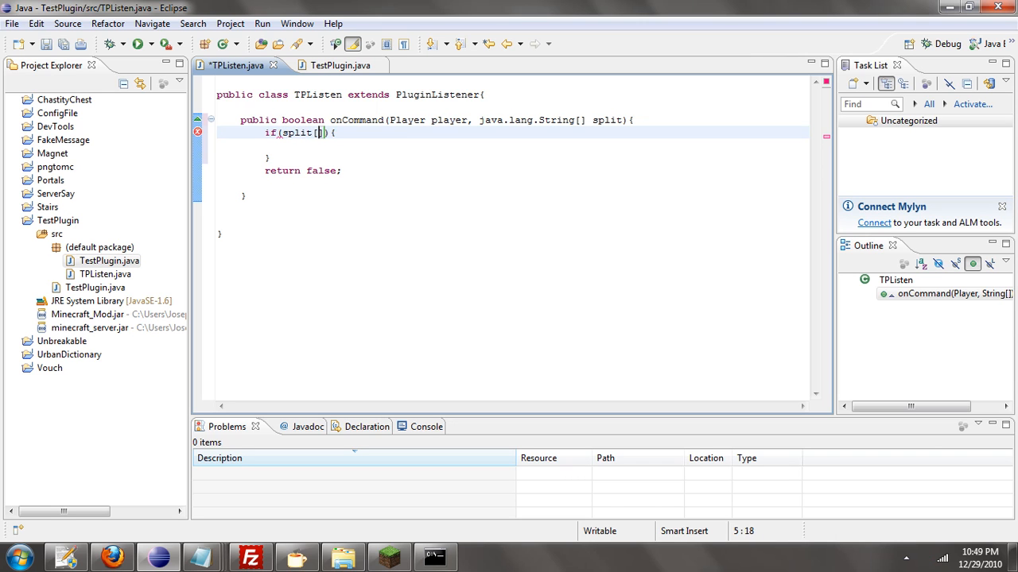
type("0")
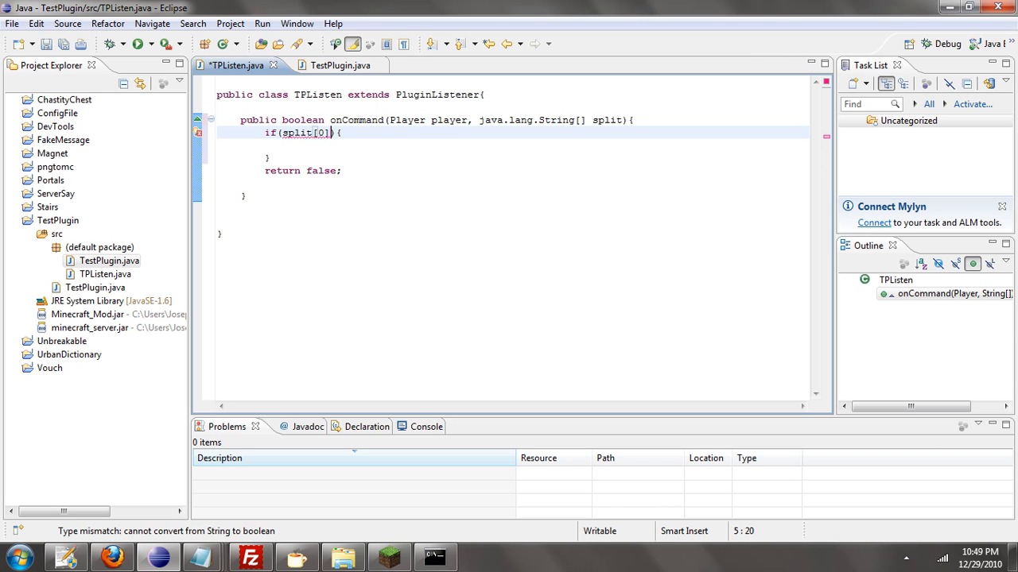
type(".")
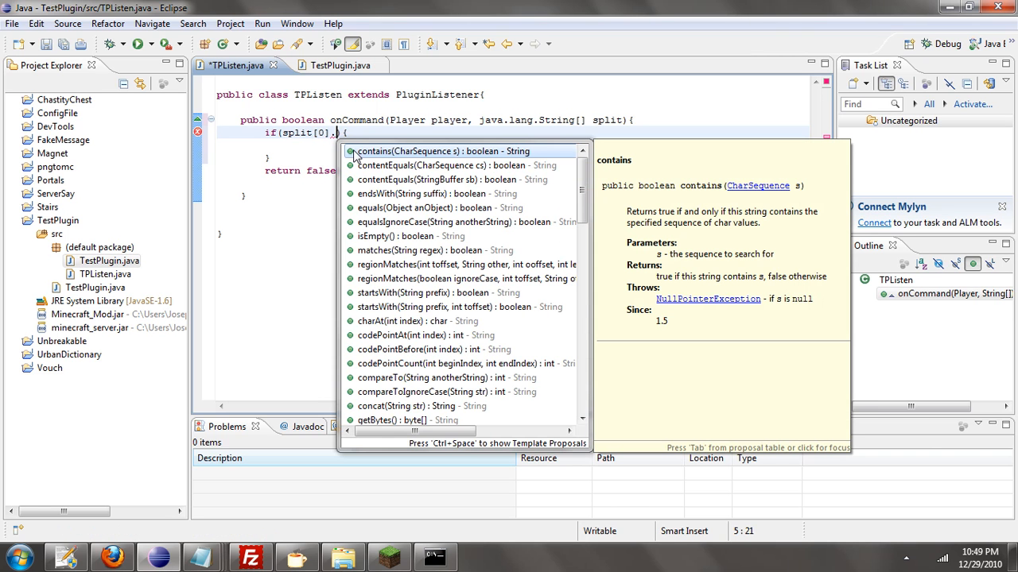
type("is")
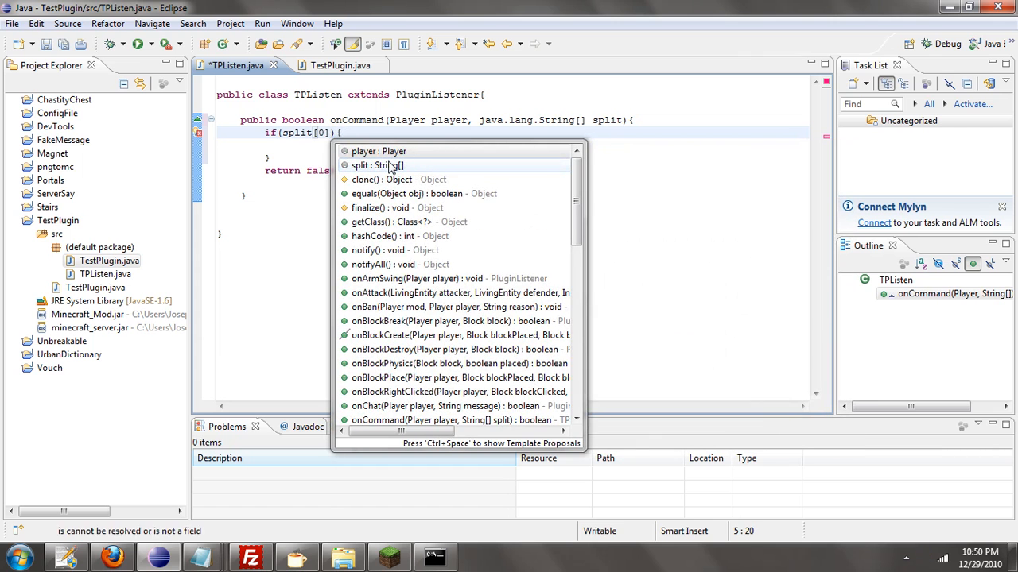
type("player.e")
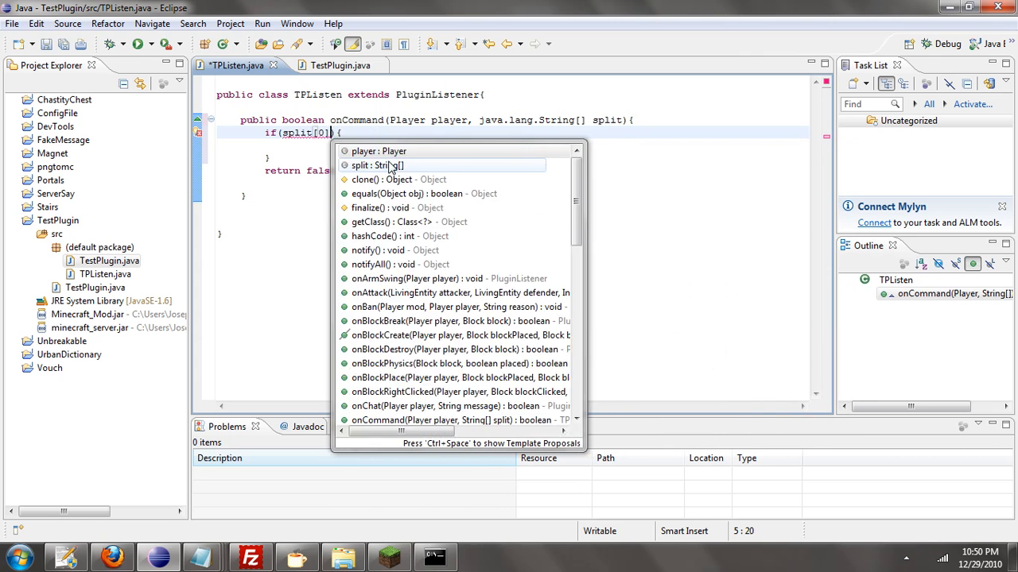
type("player.")
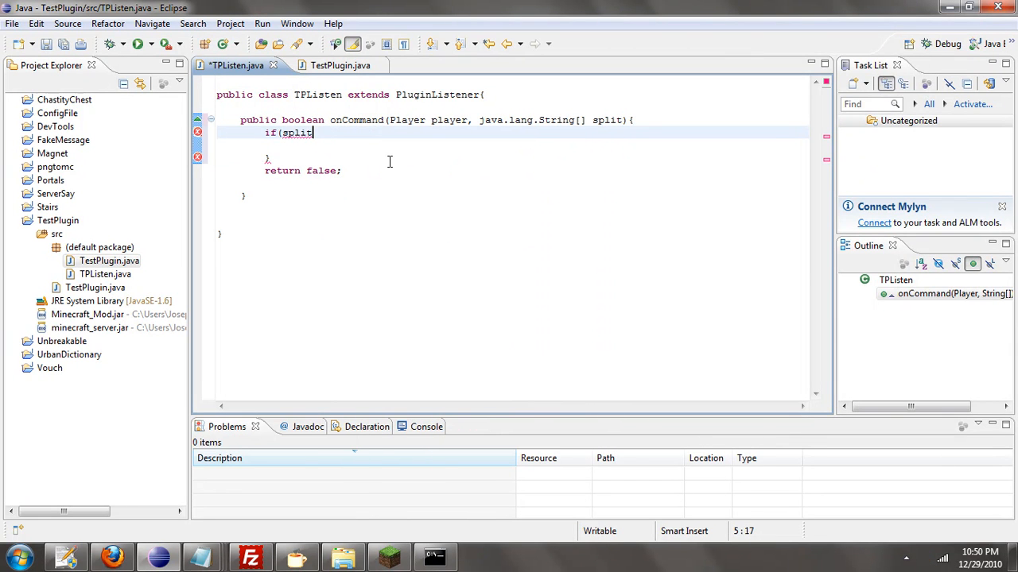
type("[0]")
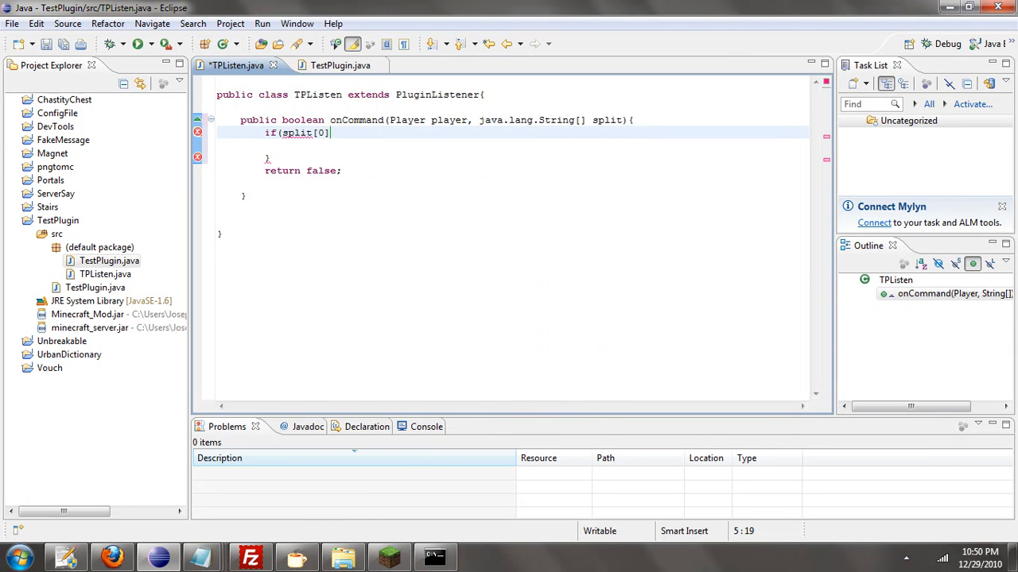
type(".")
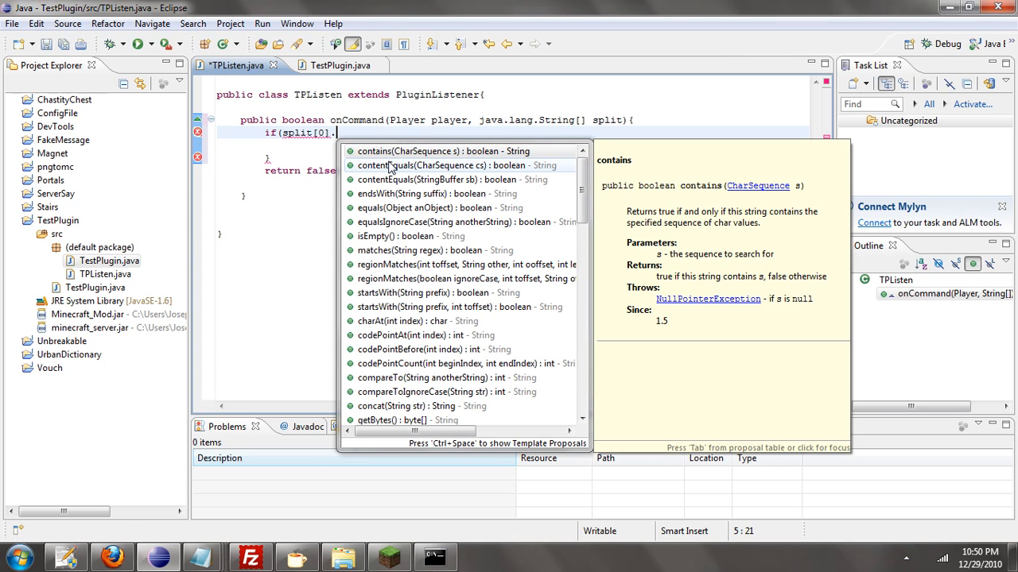
mouse_move(390, 223)
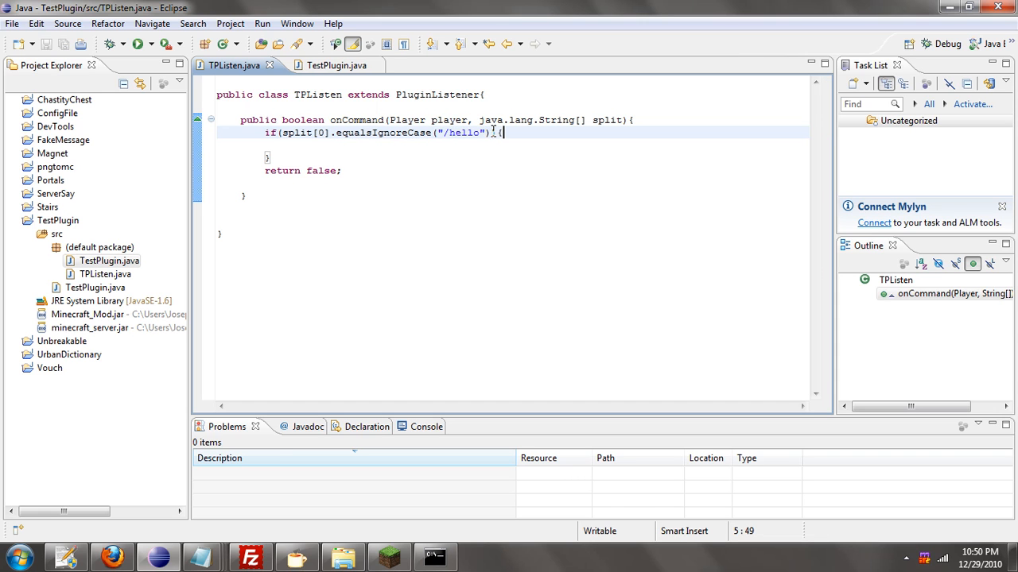
- Inside the if block send the player Colors.Green + "Hello World" via sendMessage
double_click(448, 120)
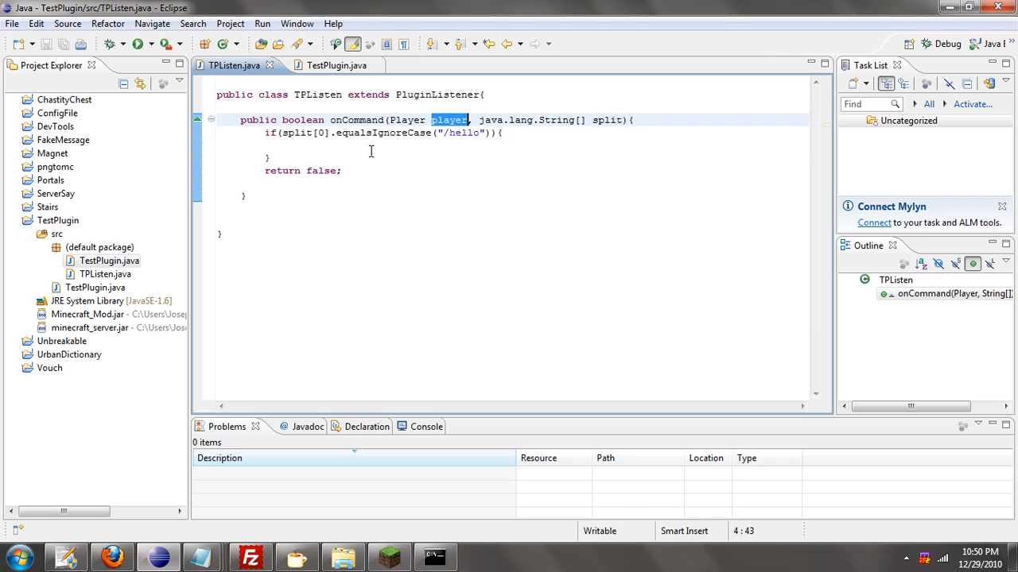
type("player")
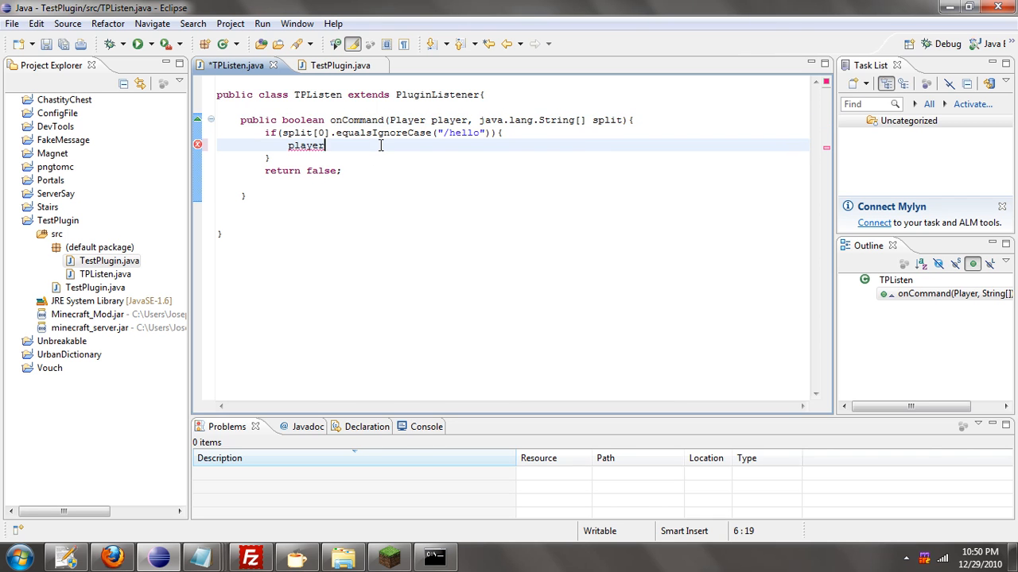
type(".sendMessage(\");")
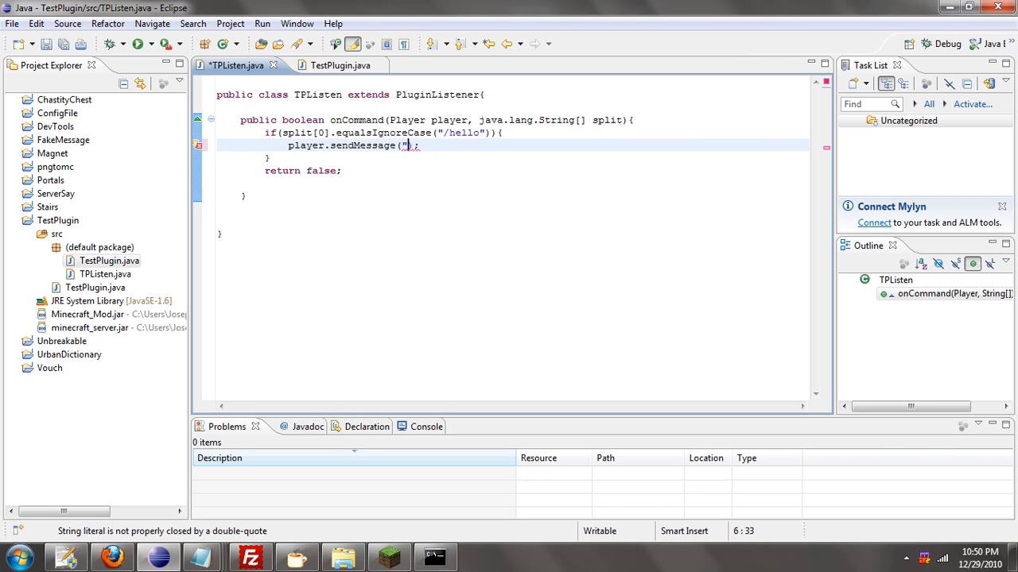
type("Hello")
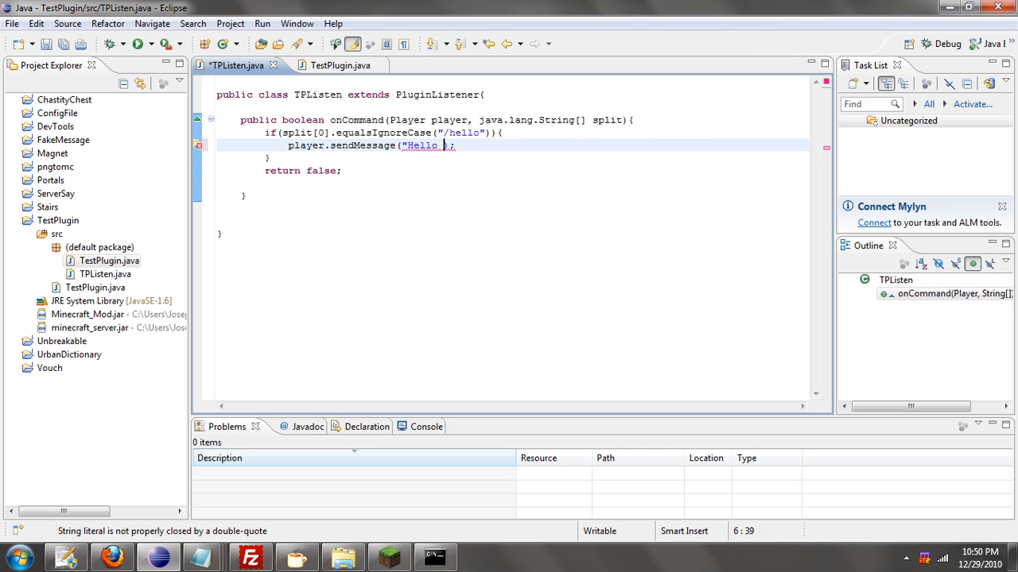
type("World\"")
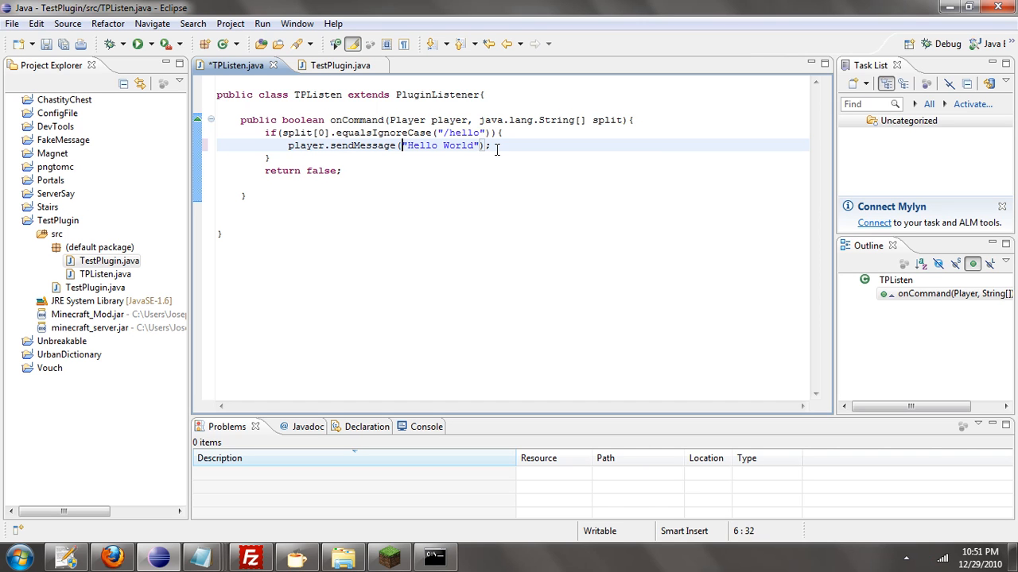
type("Colors.")
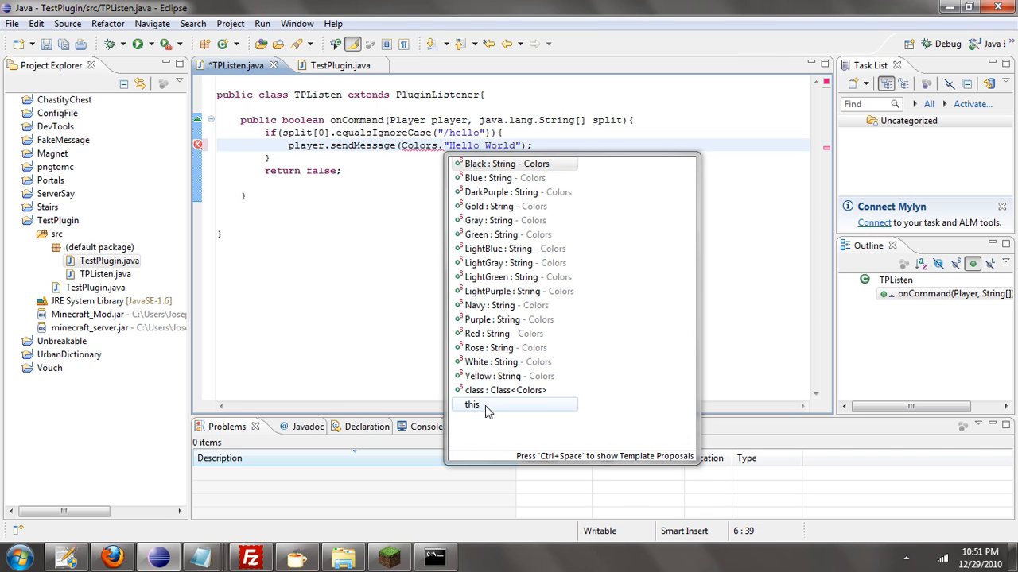
mouse_move(490, 219)
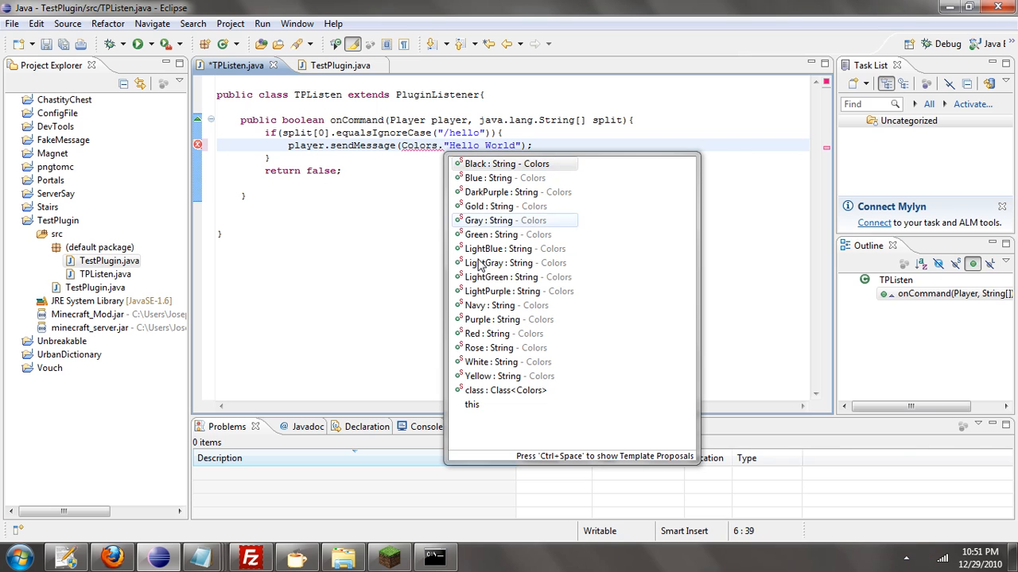
double_click(490, 234)
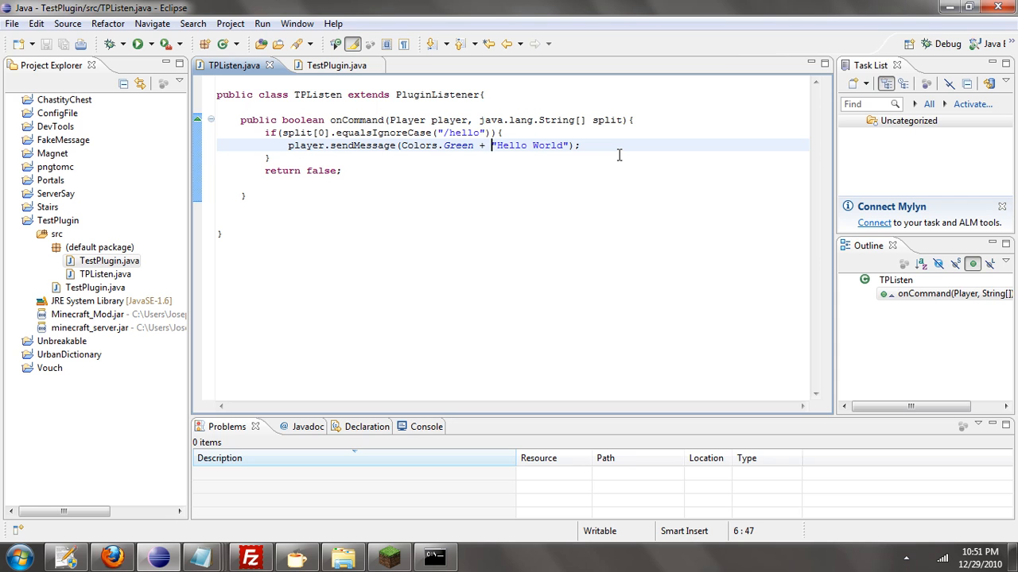
mouse_move(379, 111)
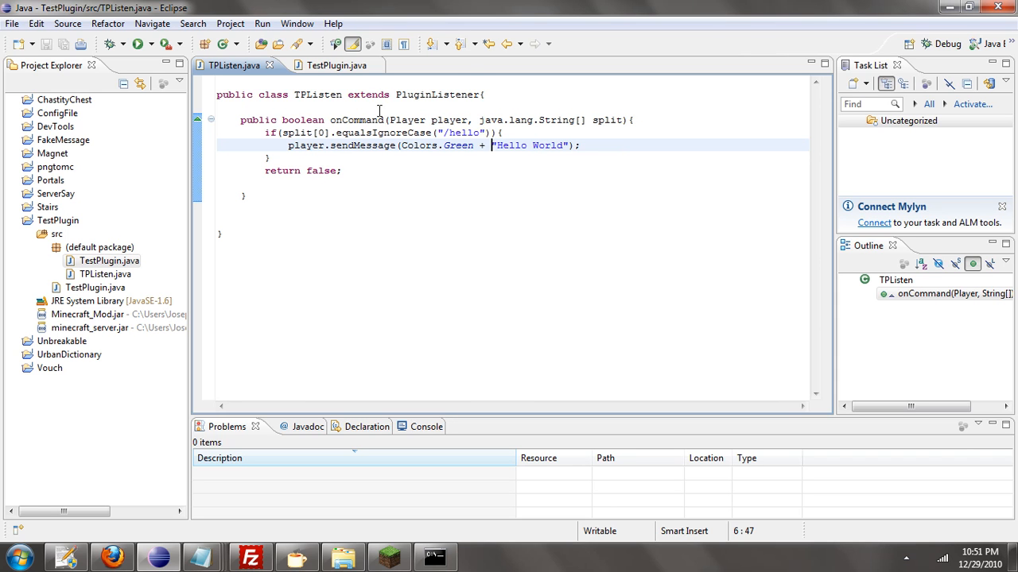
- In TestPlugin.java complete addListener(PluginLoader.Hook.COMMAND, listener, this, TPListen.Priority.MEDIUM)
left_click(326, 65)
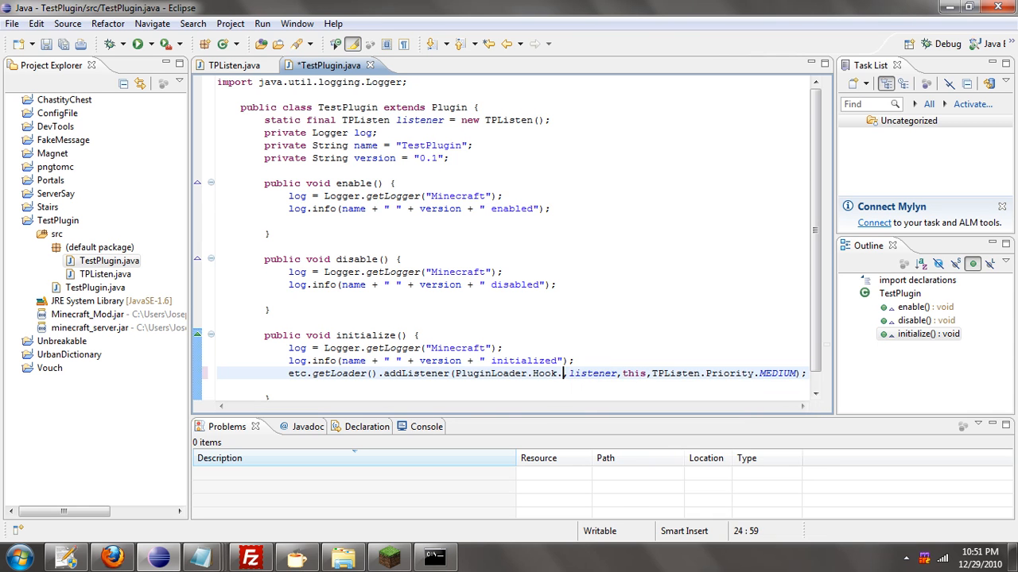
type(".")
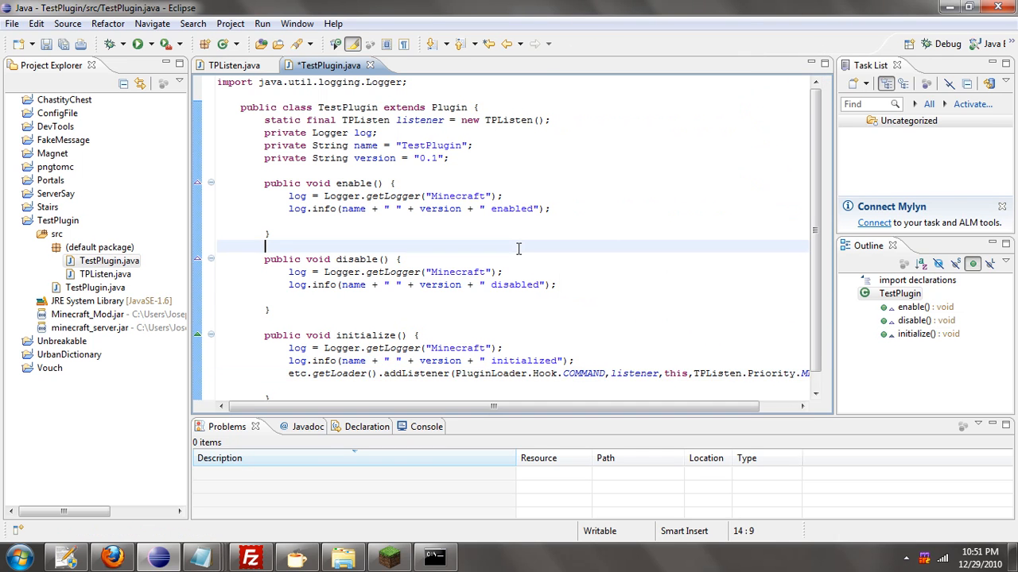
- Start a JAR file export and include the TestPlugin project in it
left_click(13, 24)
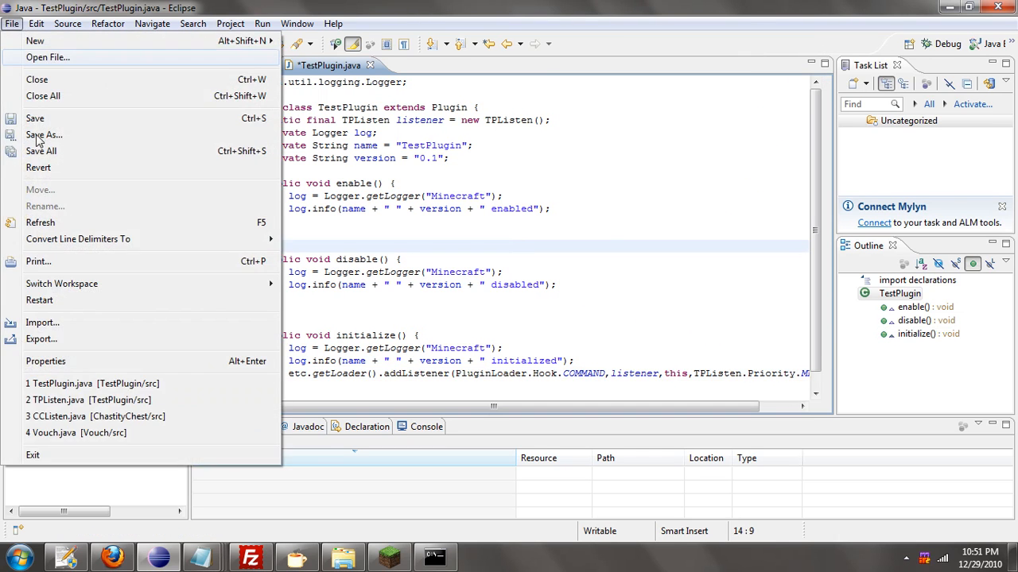
mouse_move(42, 339)
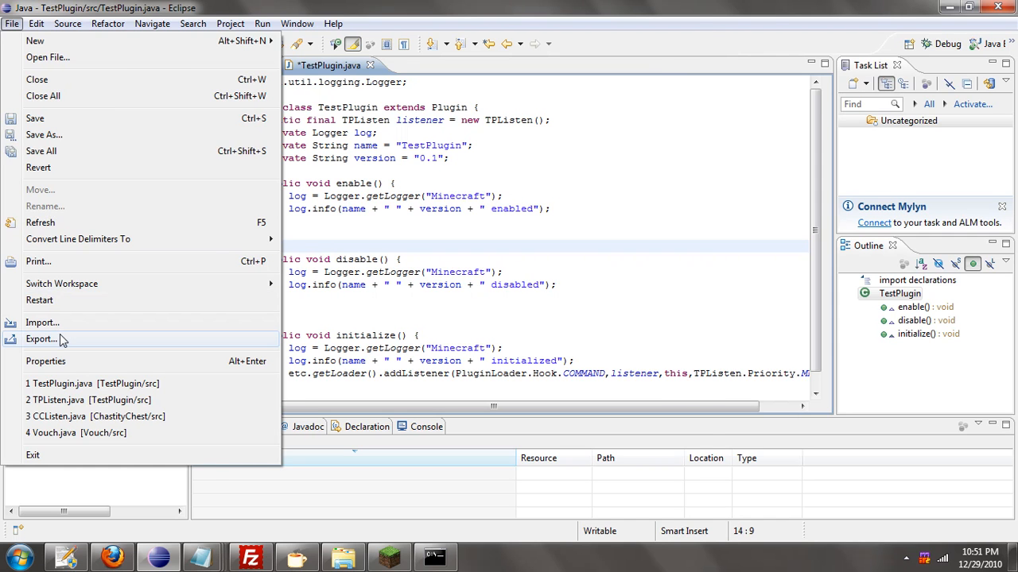
left_click(42, 339)
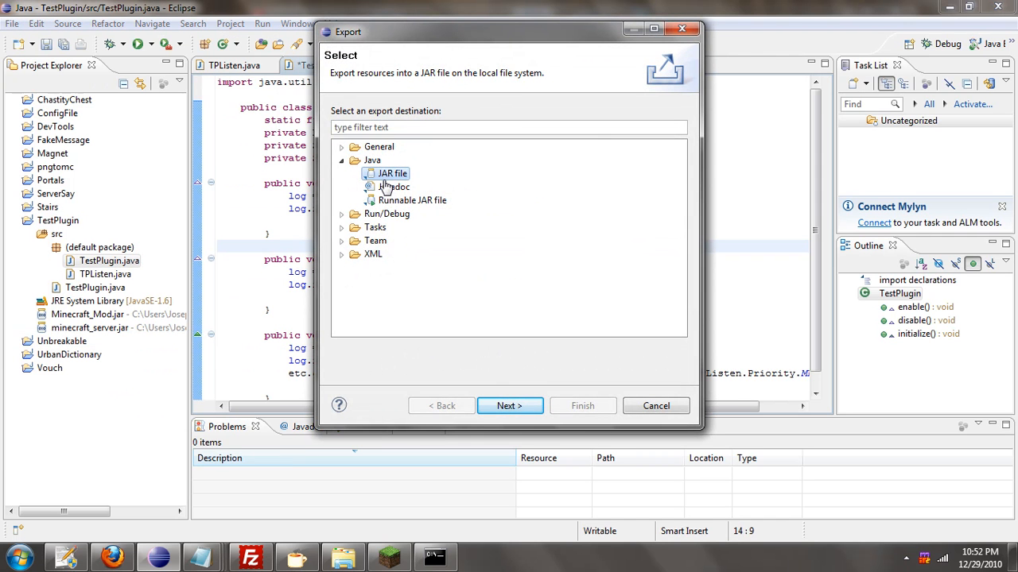
left_click(508, 405)
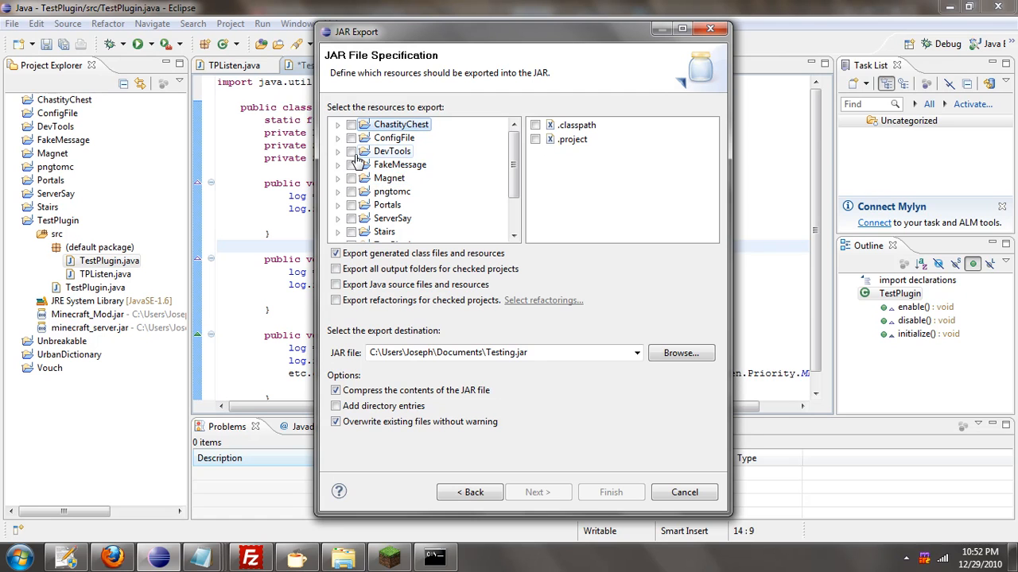
scroll("down", 3)
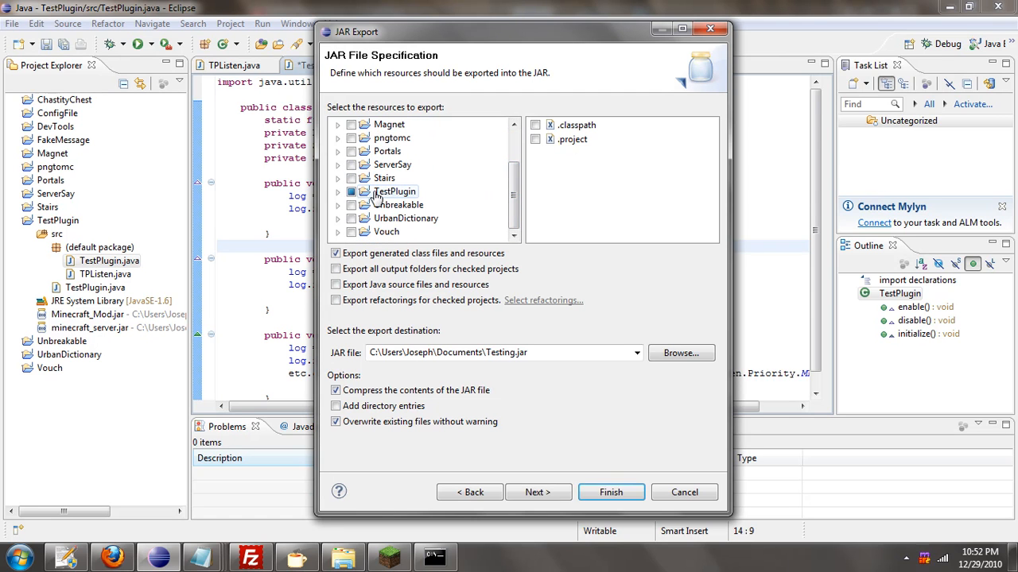
left_click(352, 190)
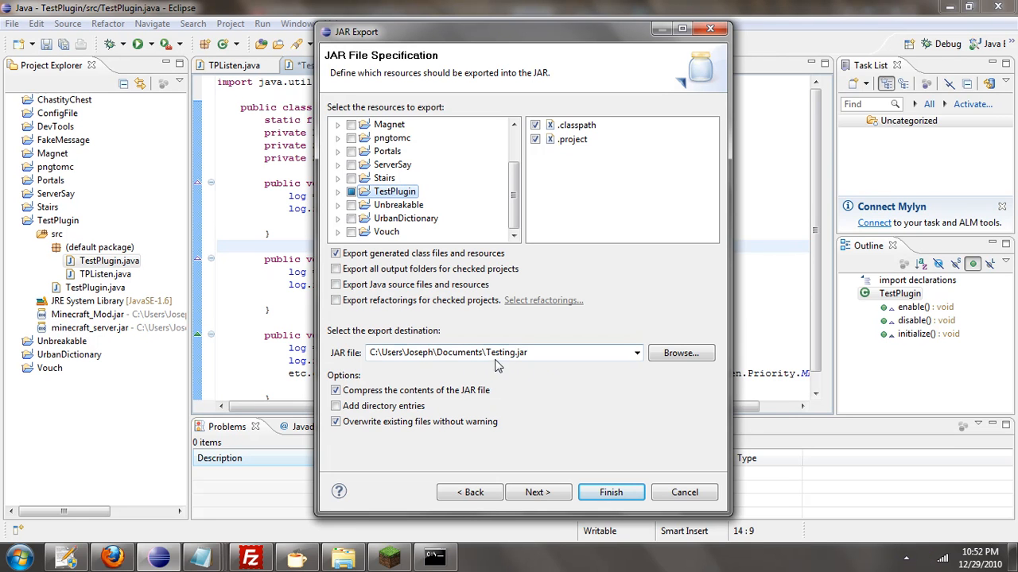
- Name the output TestPlugin.jar in Documents and finish the export, saving TestPlugin.java first
double_click(503, 353)
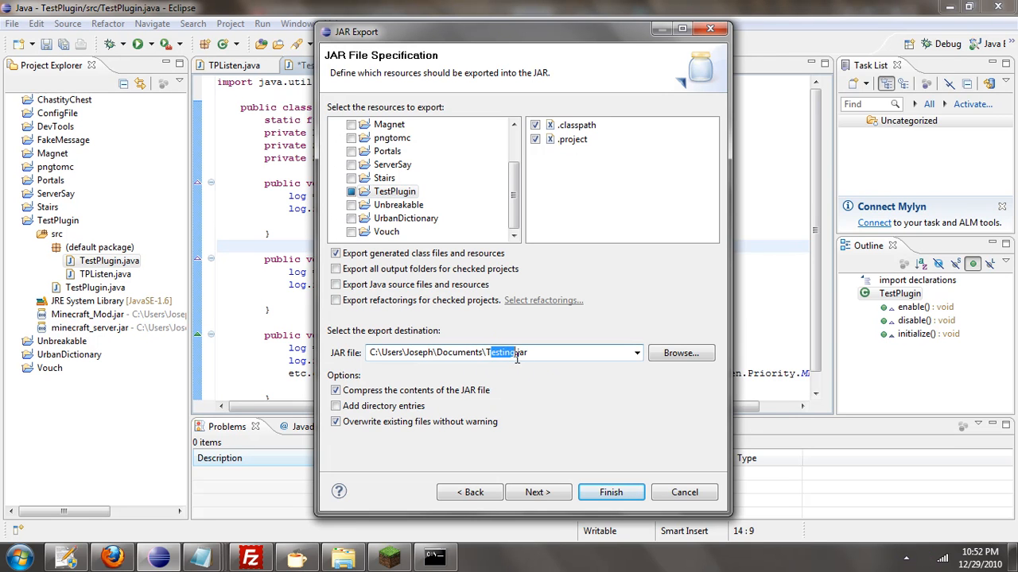
type("T")
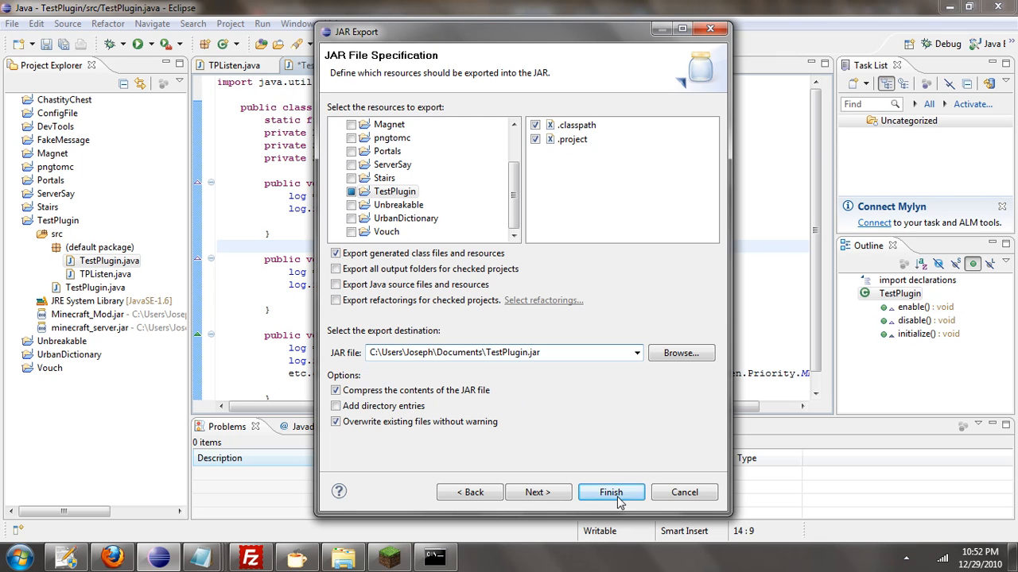
left_click(611, 493)
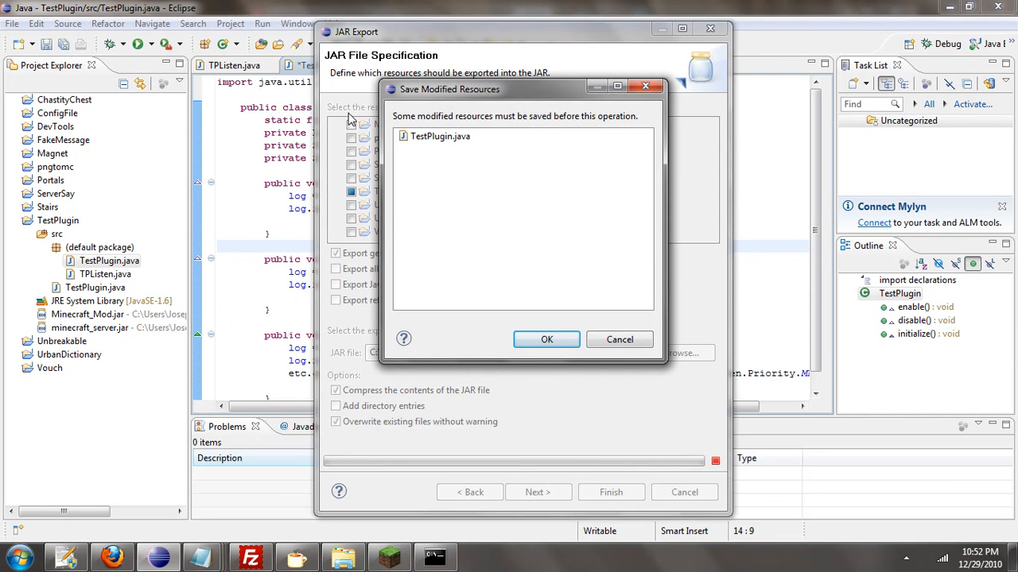
left_click(547, 340)
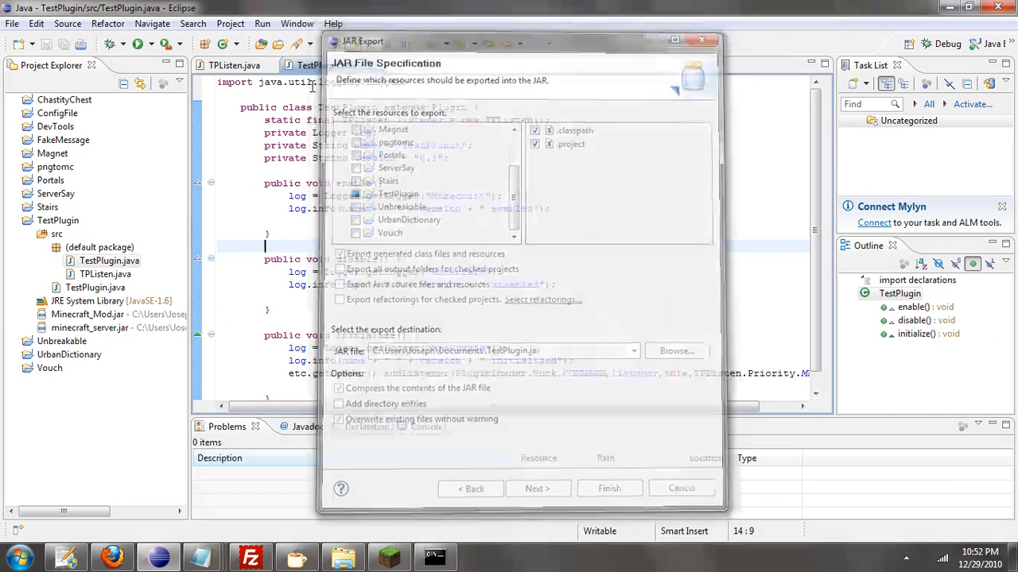
left_click(680, 488)
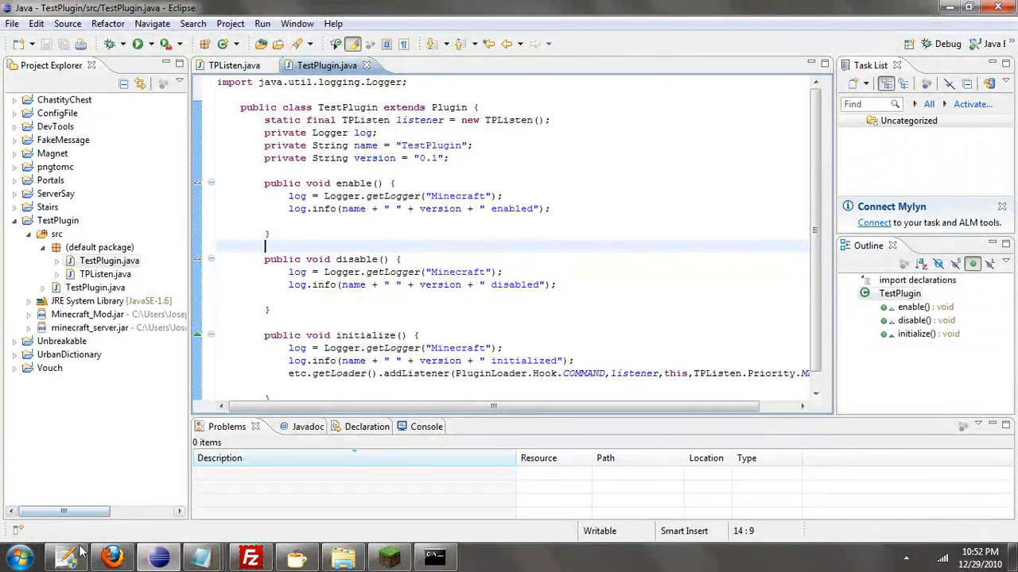
- Copy TestPlugin.jar from Documents into .minecraft\bin\plugins and check the server console
left_click(343, 557)
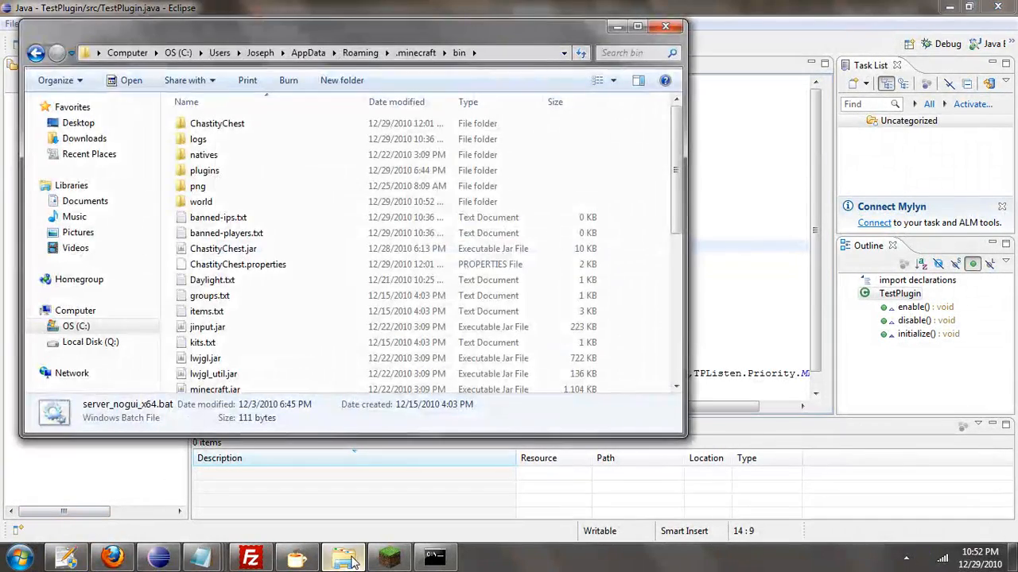
left_click(12, 557)
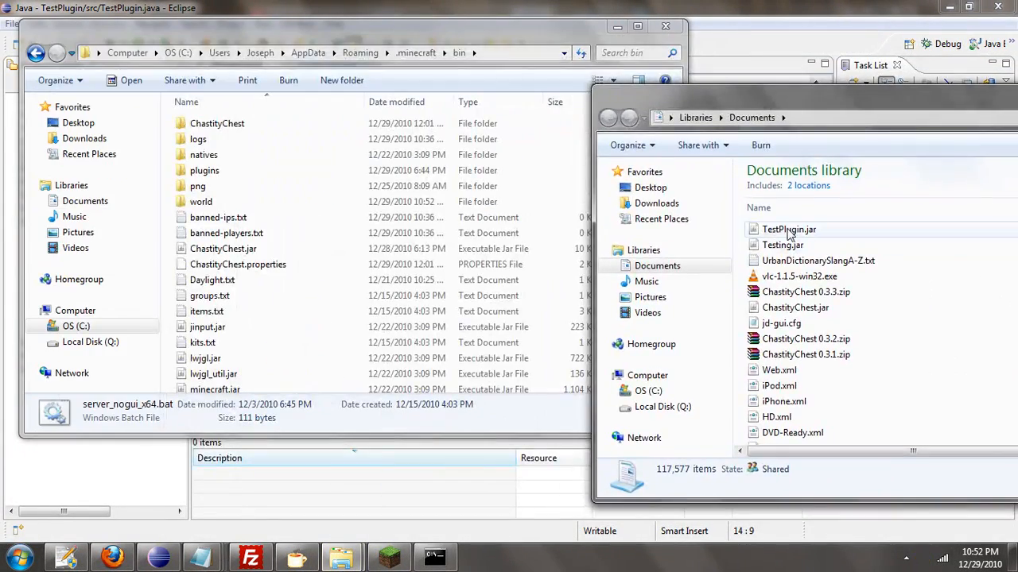
left_click(788, 229)
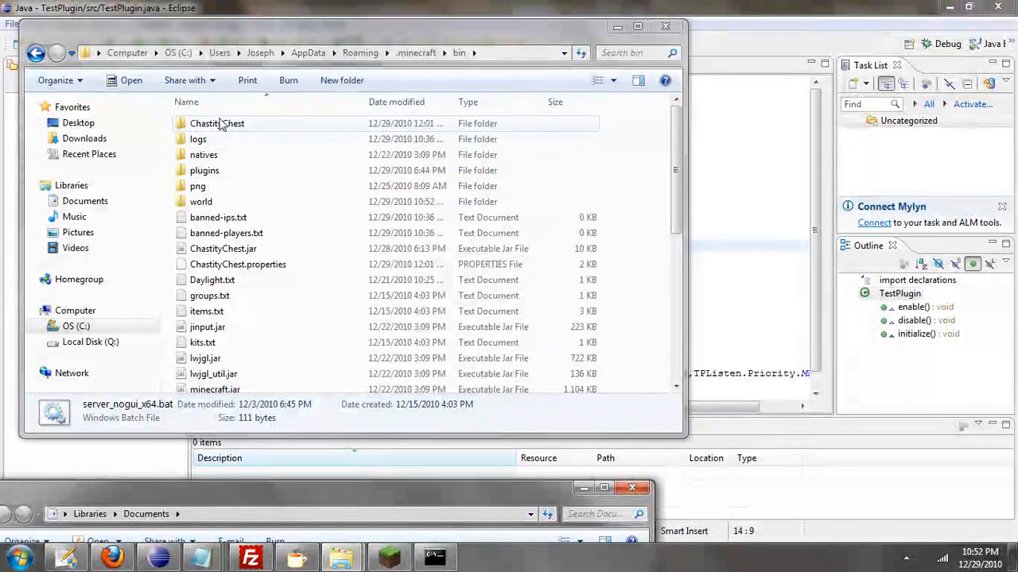
double_click(203, 170)
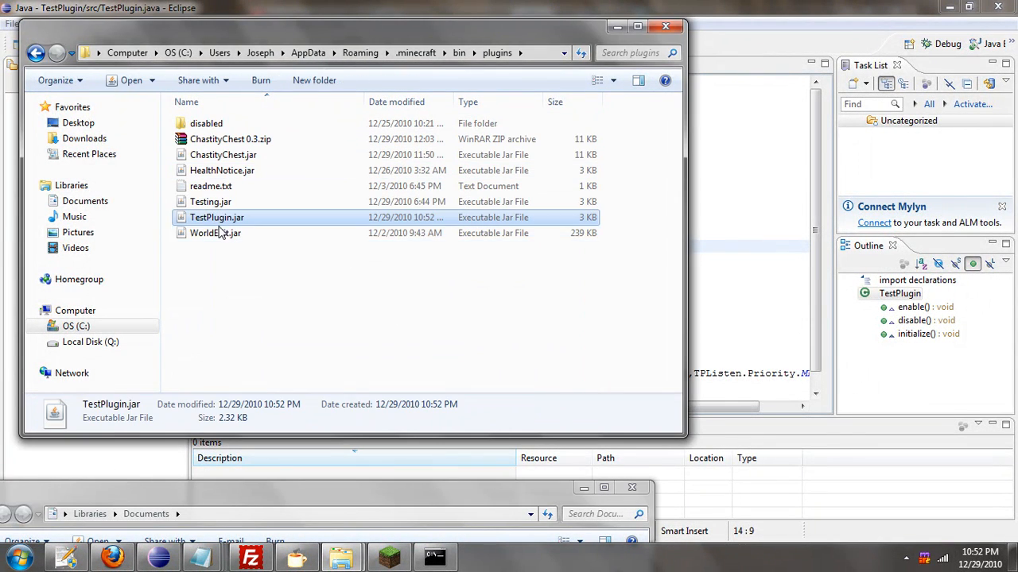
left_click(436, 557)
type("enableplugin TestPlugin")
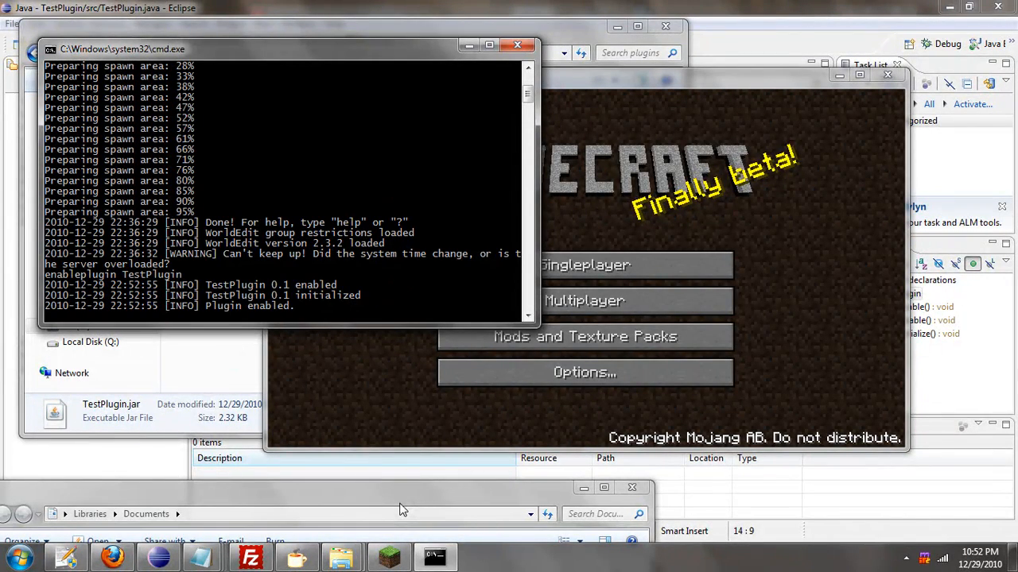
mouse_move(585, 337)
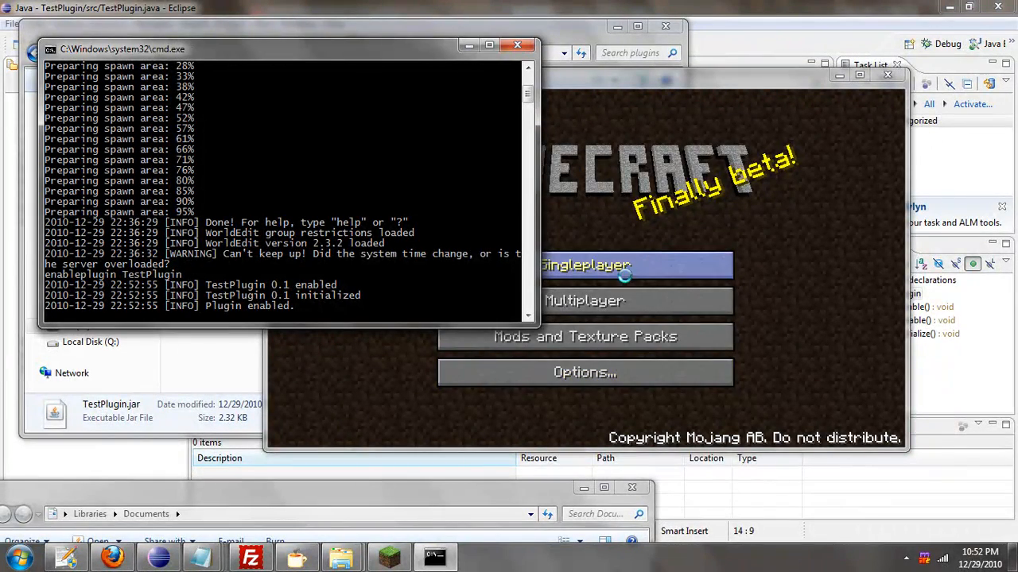
- Join the game and send /hello in chat to see the green Hello World reply
left_click(585, 266)
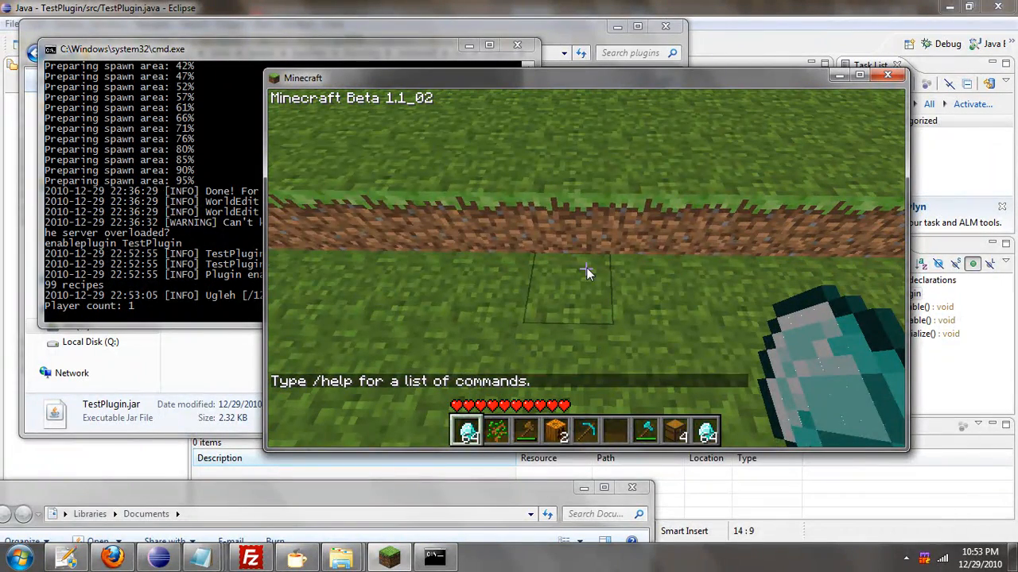
type("/hello")
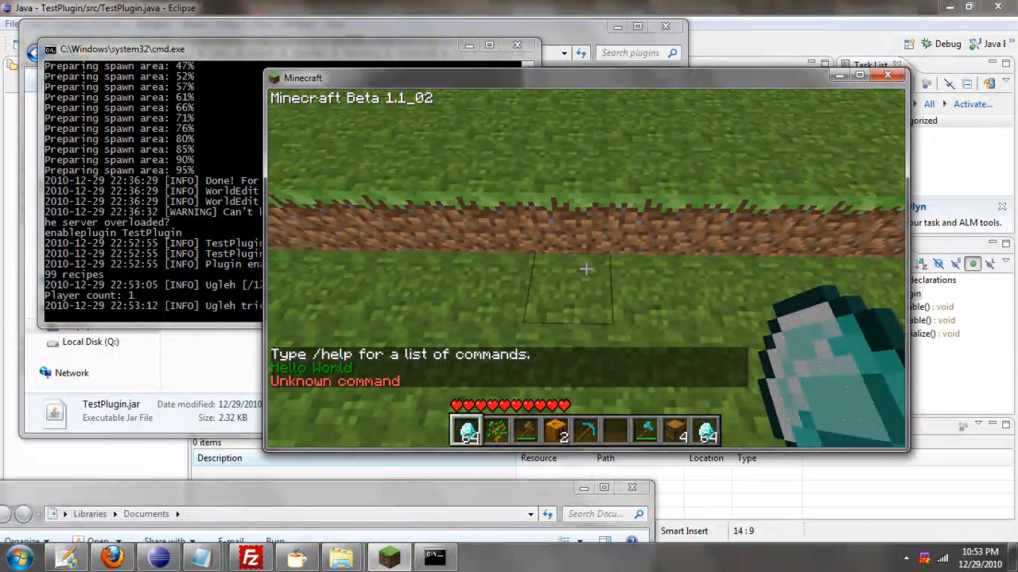
key("Escape")
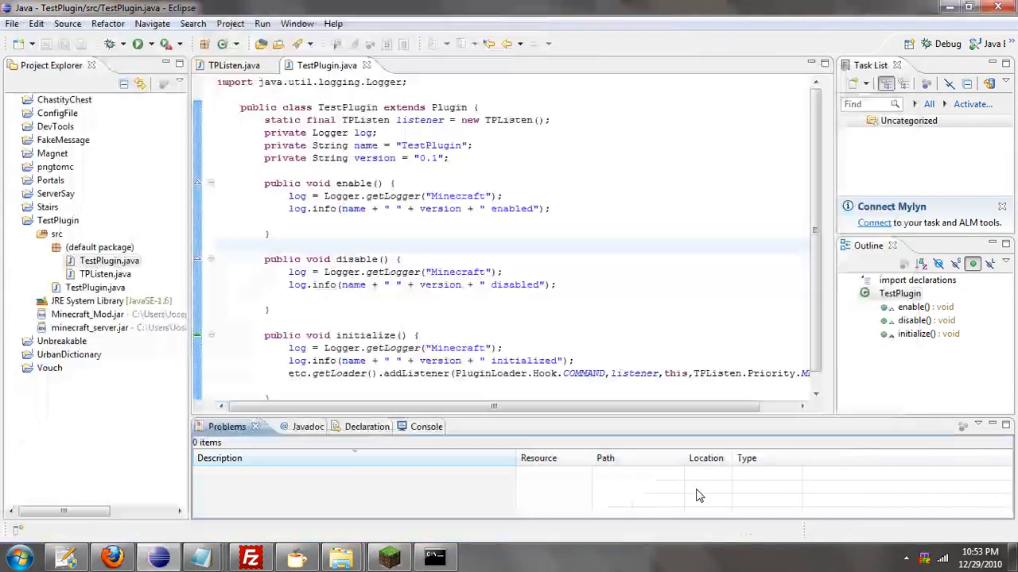
- In TPListen.java add return true; after the sendMessage call
left_click(234, 65)
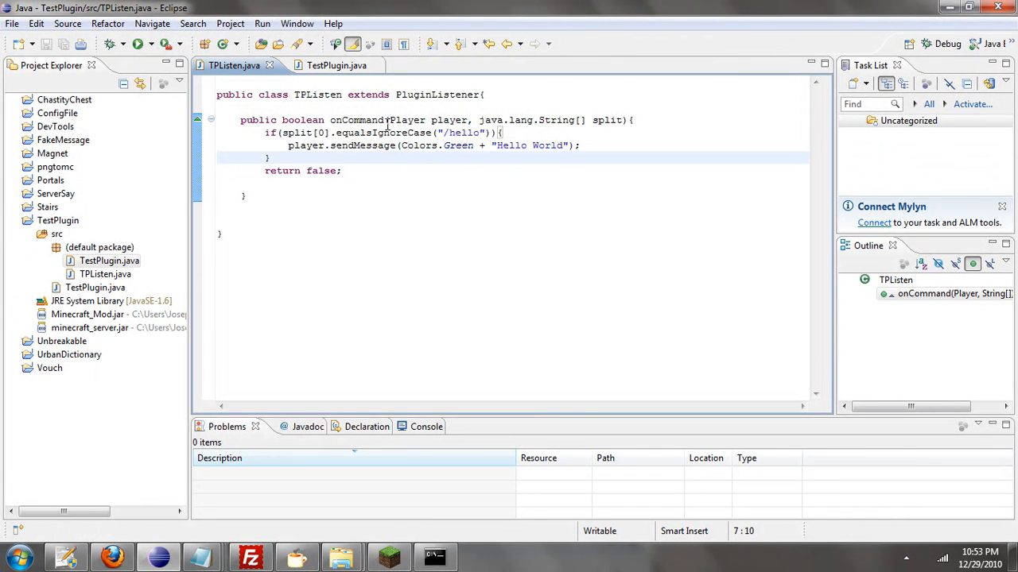
mouse_move(369, 134)
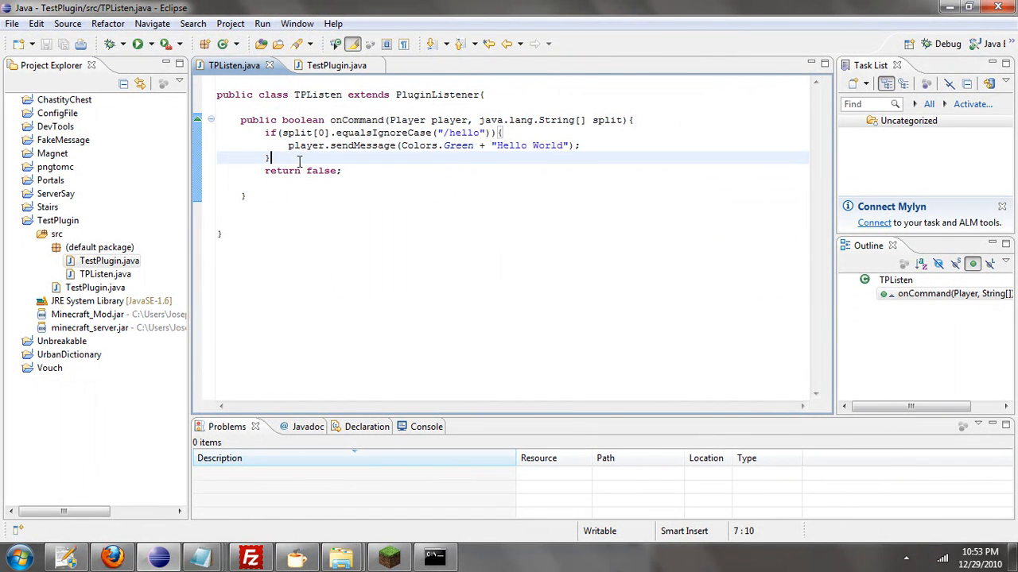
left_click(581, 145)
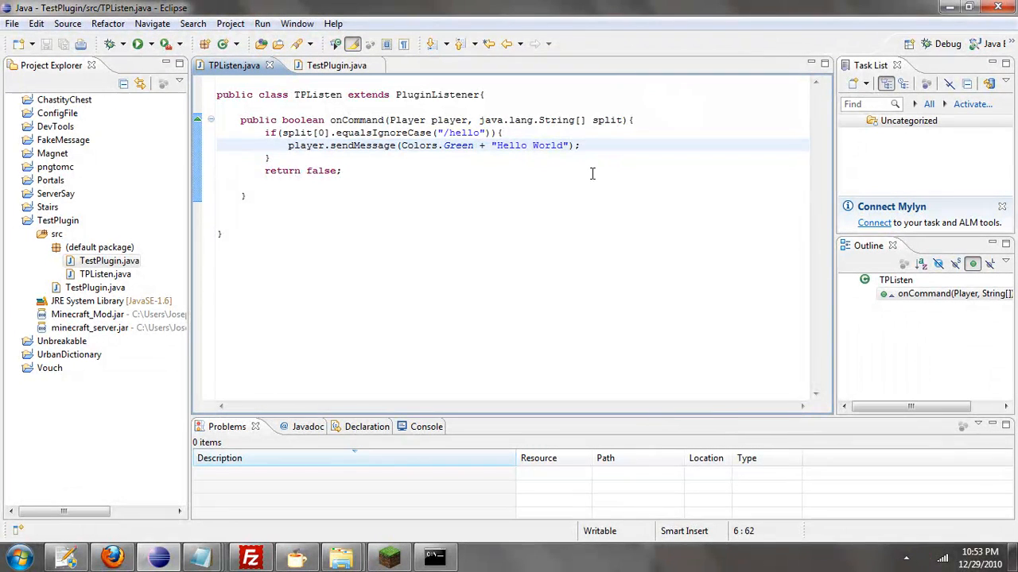
type("return t")
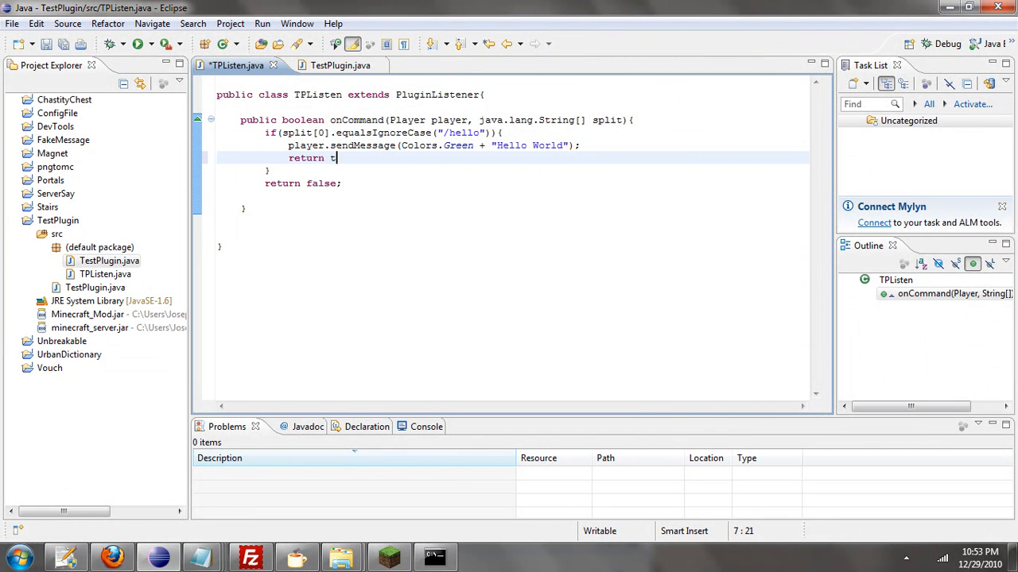
type("rue;")
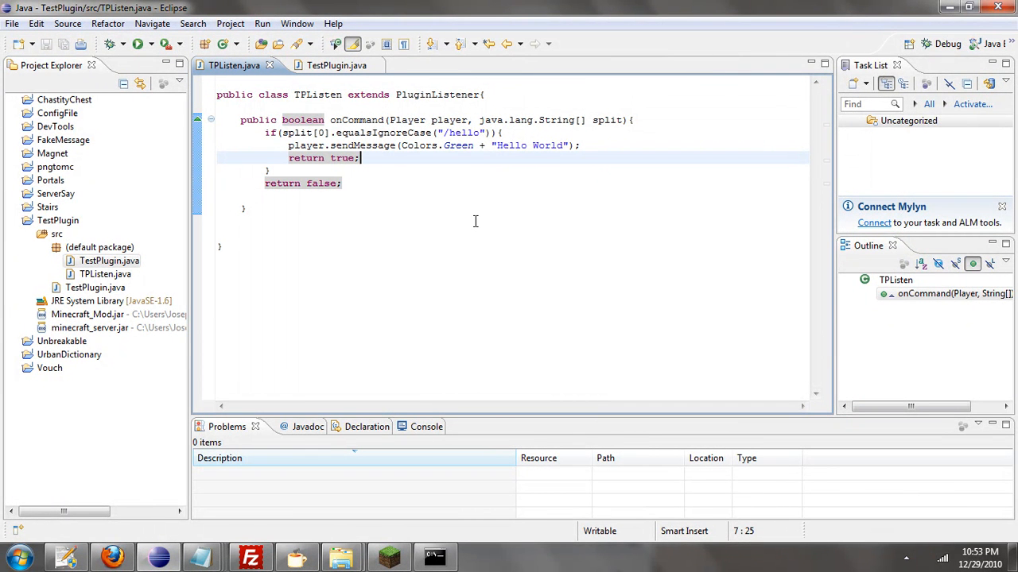
mouse_move(627, 151)
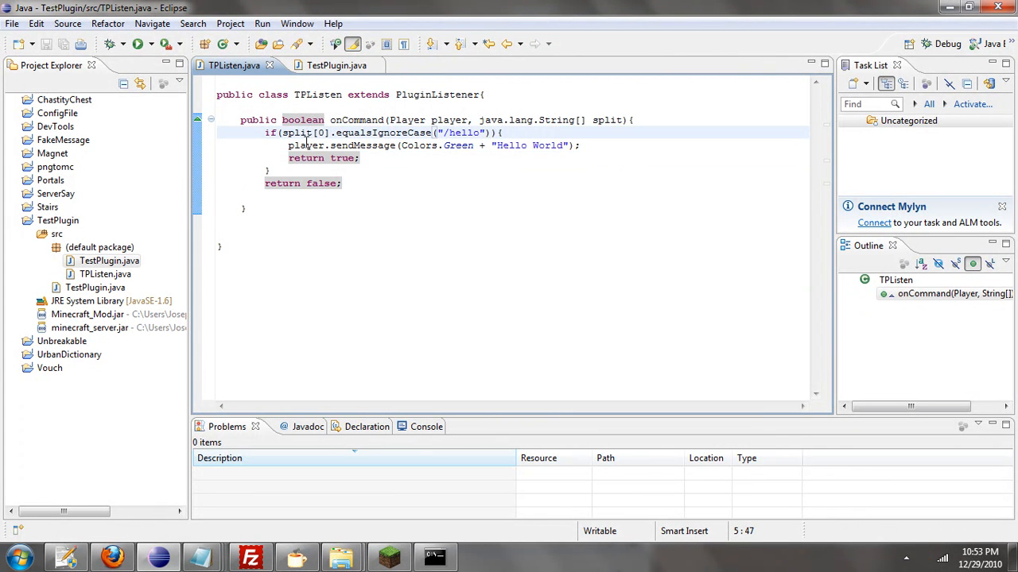
- Extend the if condition with && player.canUseCommand("/hello") via autocomplete
double_click(305, 144)
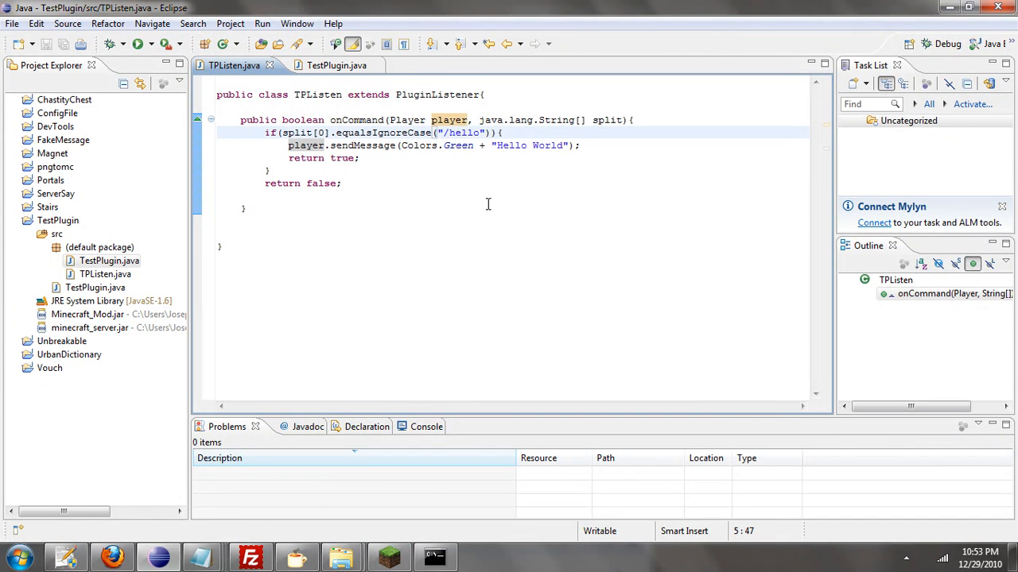
type("\" \"")
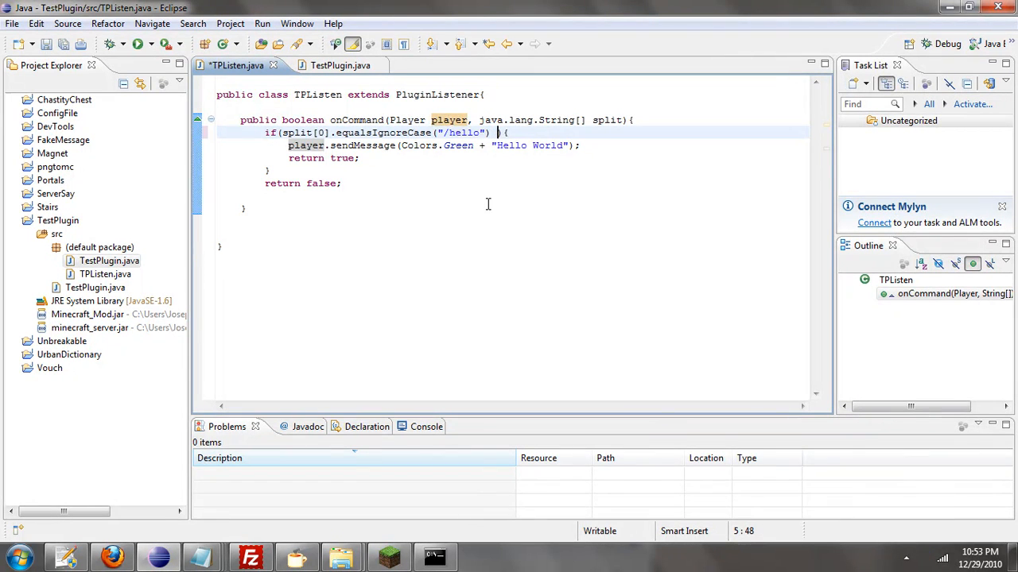
type("&&")
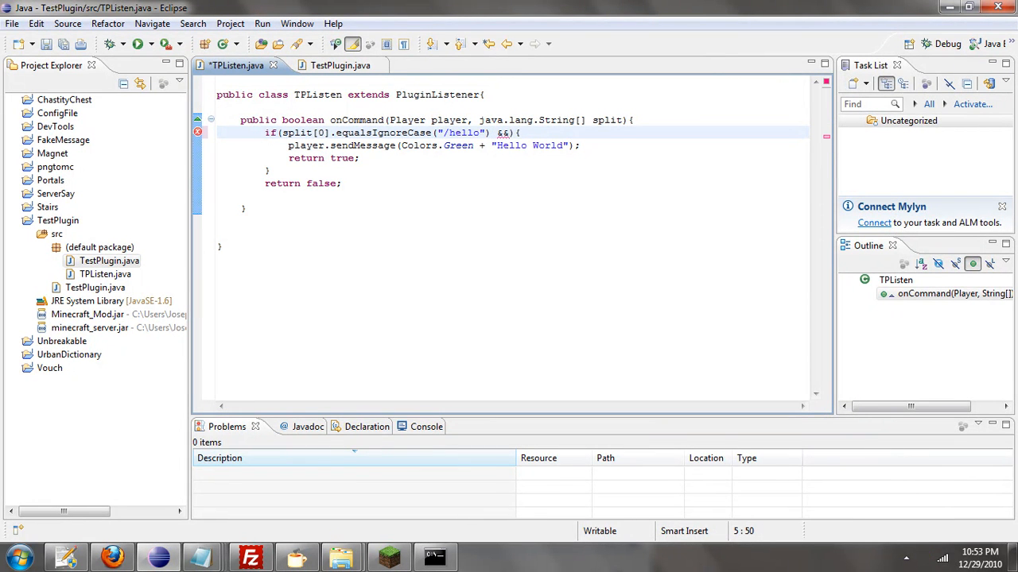
type("player.c")
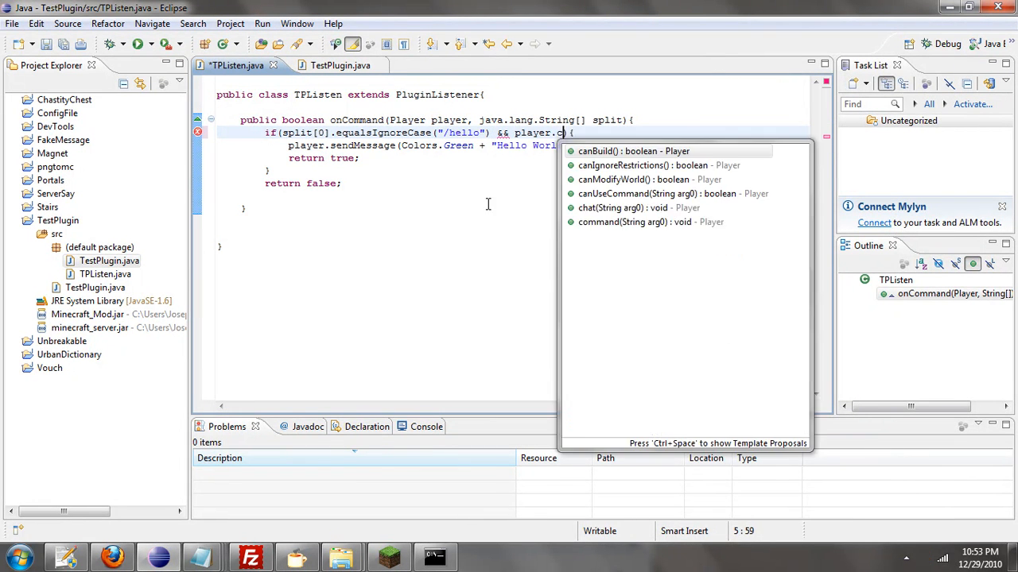
type("nUseCommand(\"/hello")
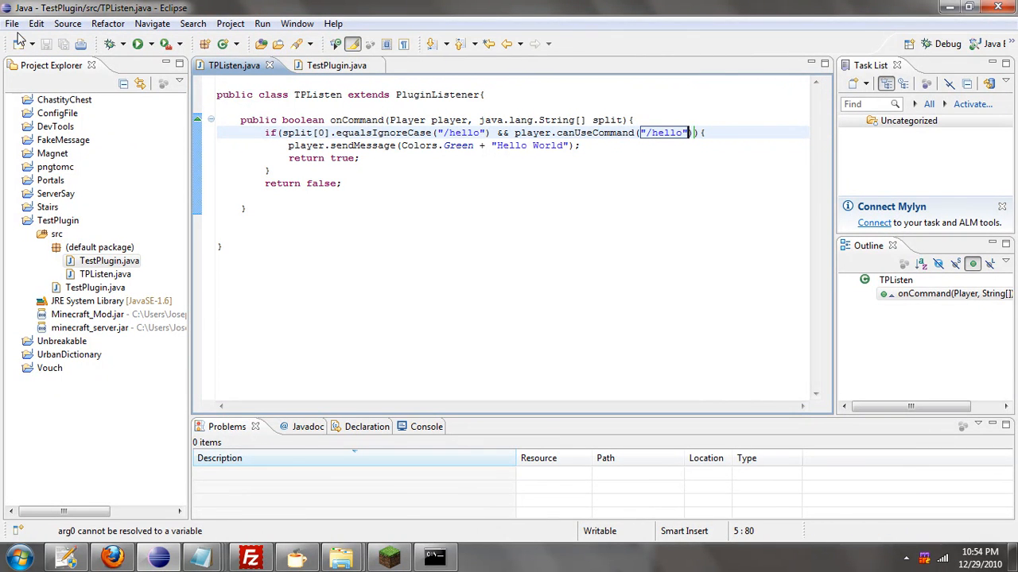
- Run the JAR export again with the TestPlugin project marked for export
left_click(13, 24)
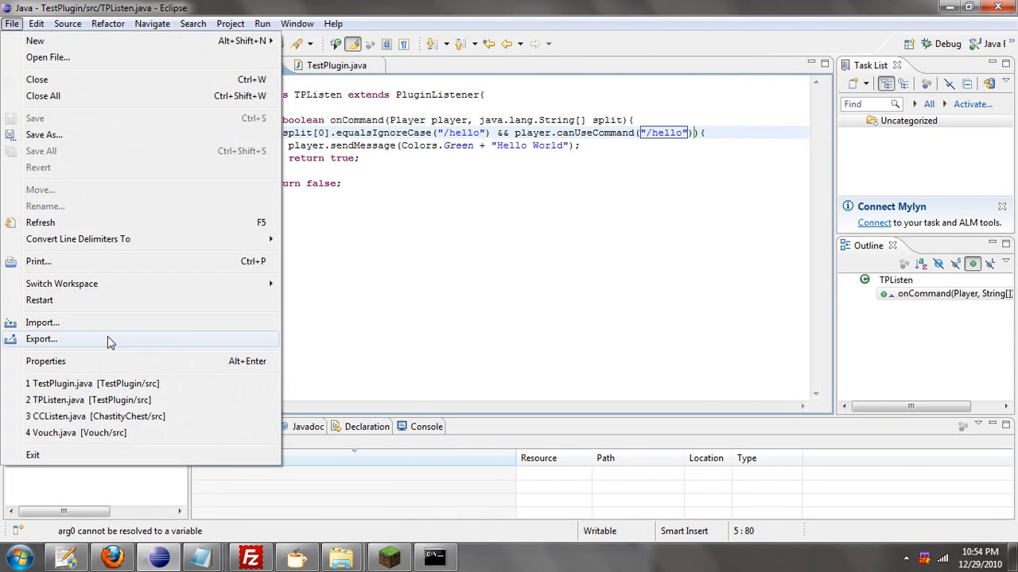
left_click(41, 339)
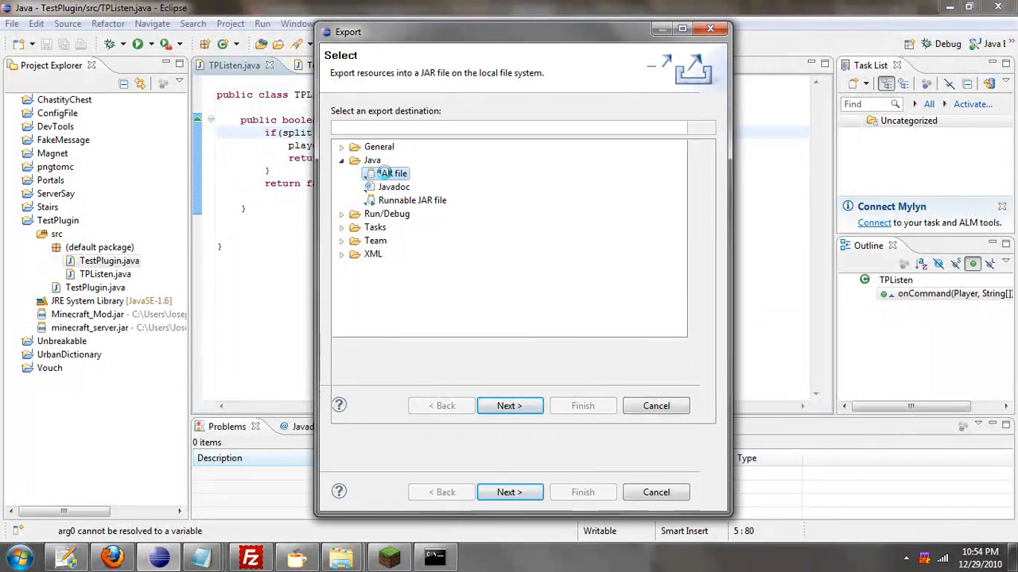
left_click(508, 405)
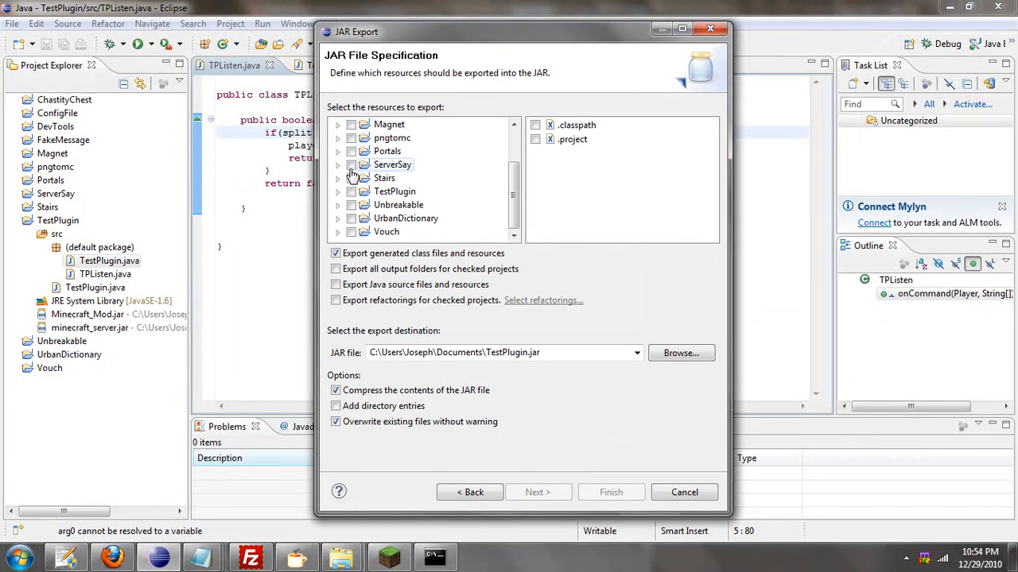
left_click(337, 190)
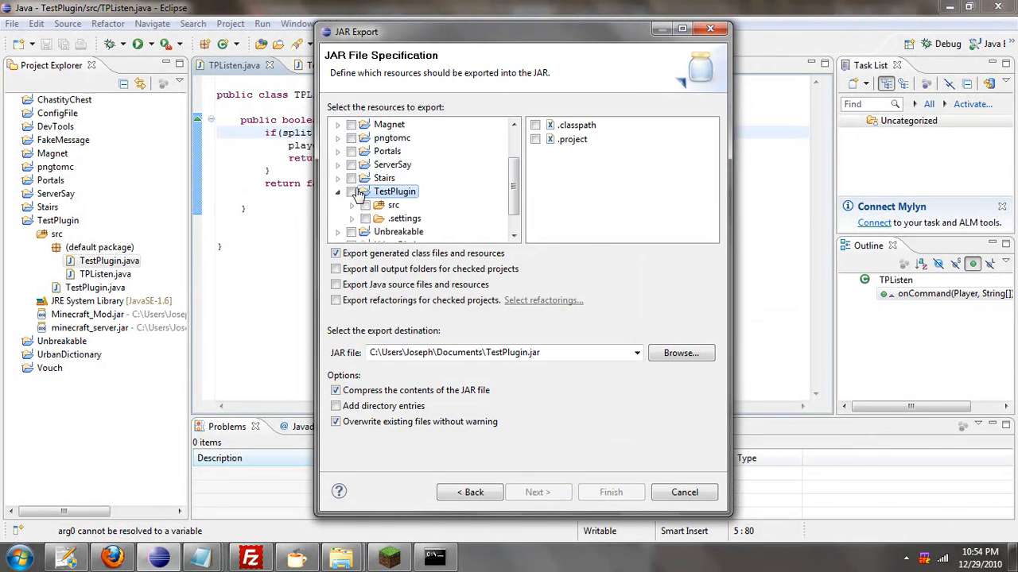
left_click(350, 191)
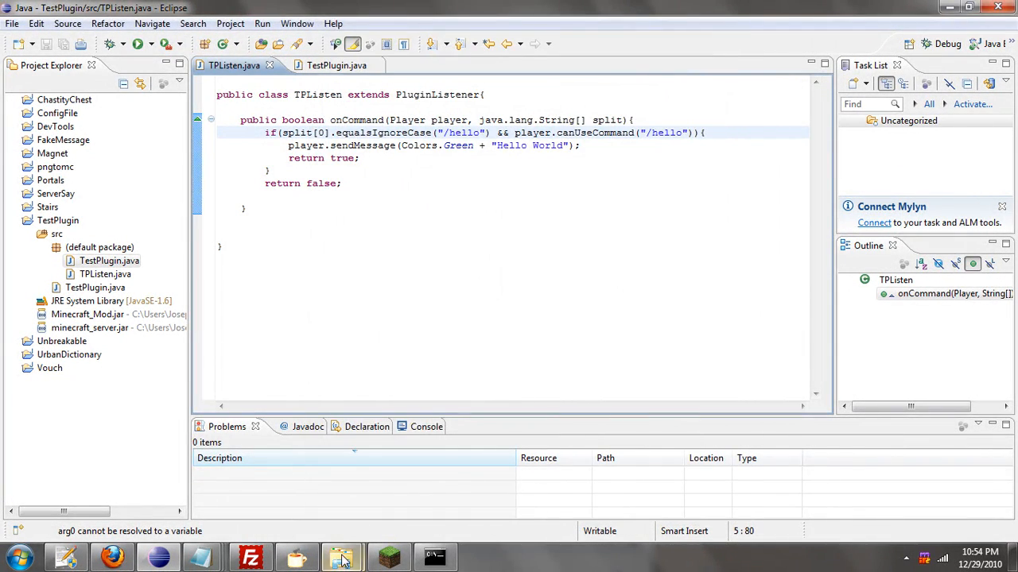
- Run reloadplugin TestPlugin in the server console, then return to the Minecraft window
left_click(342, 557)
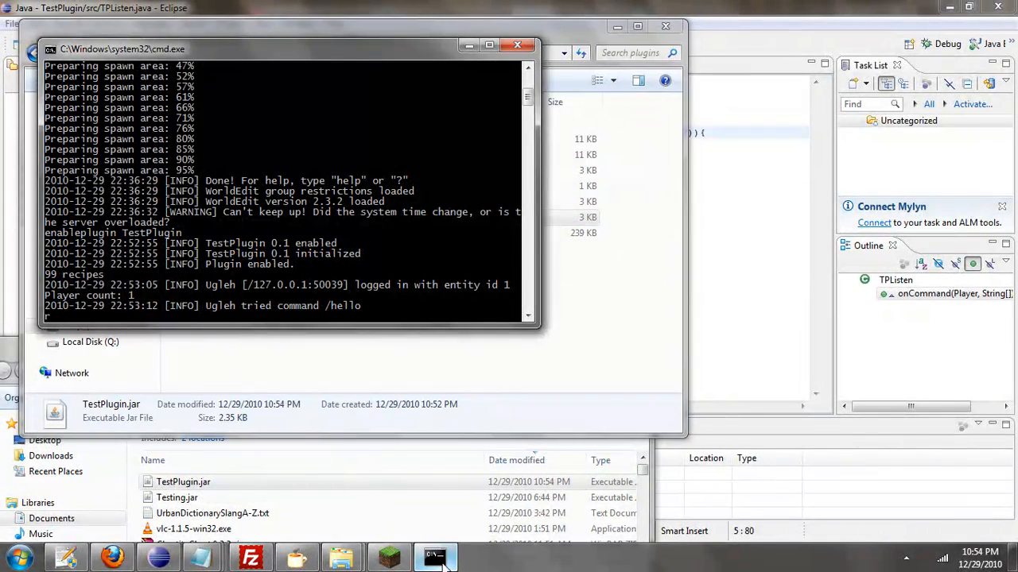
type("eloadplugin T")
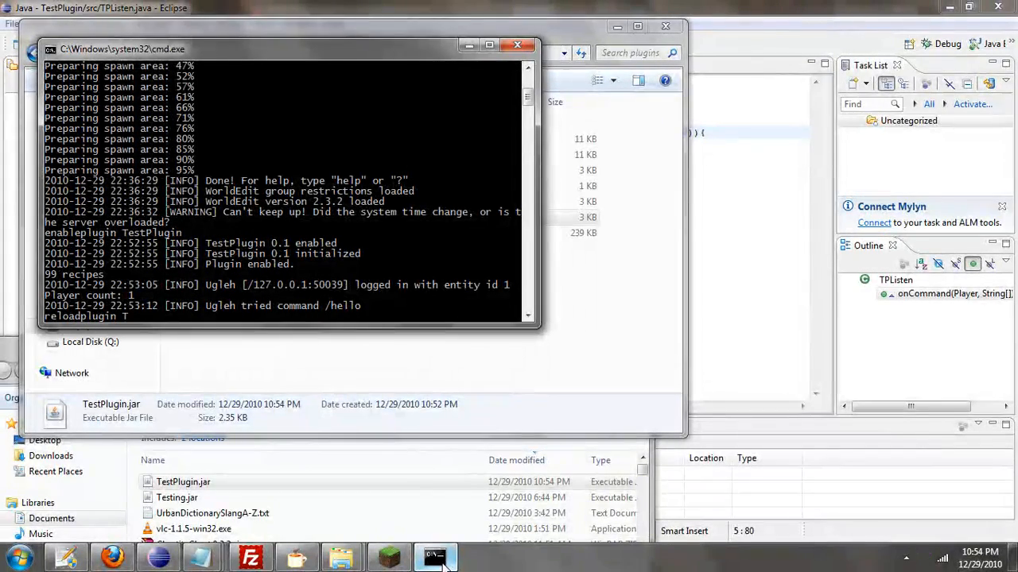
type("estPlugin")
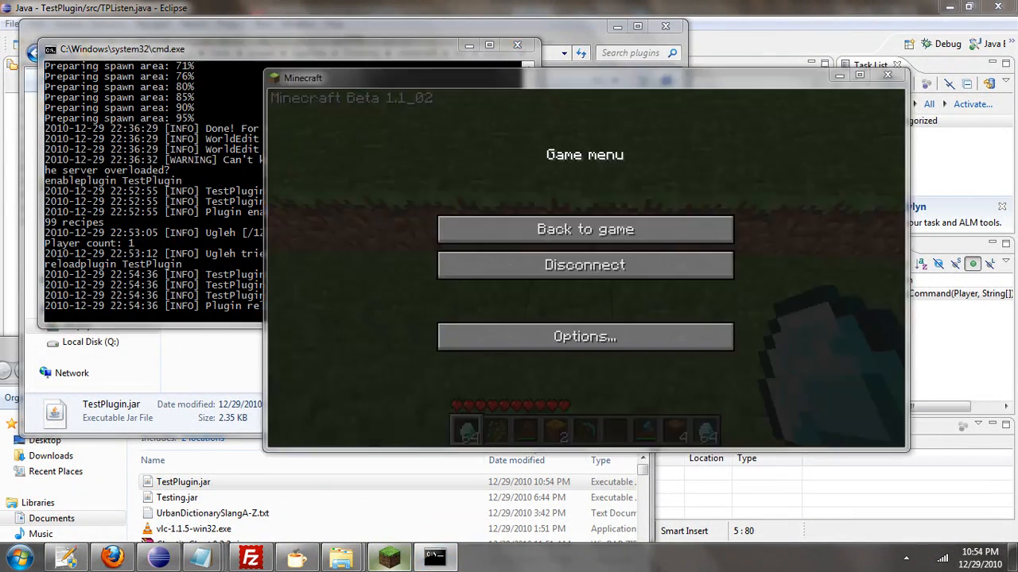
left_click(585, 229)
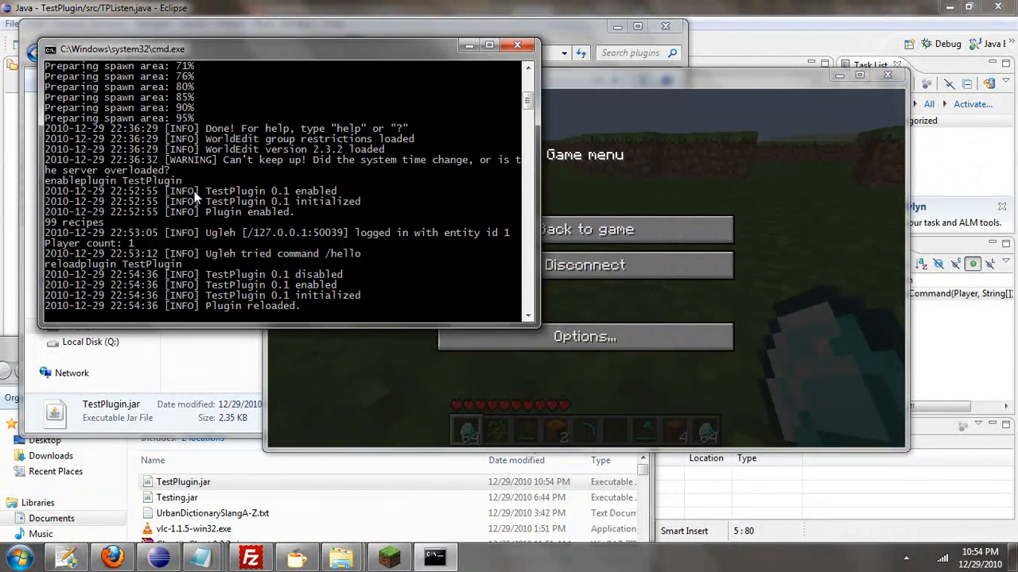
- Run modify Ugleh groups mods in the console, then retry /hello in-game, still getting Unknown command
type("modi")
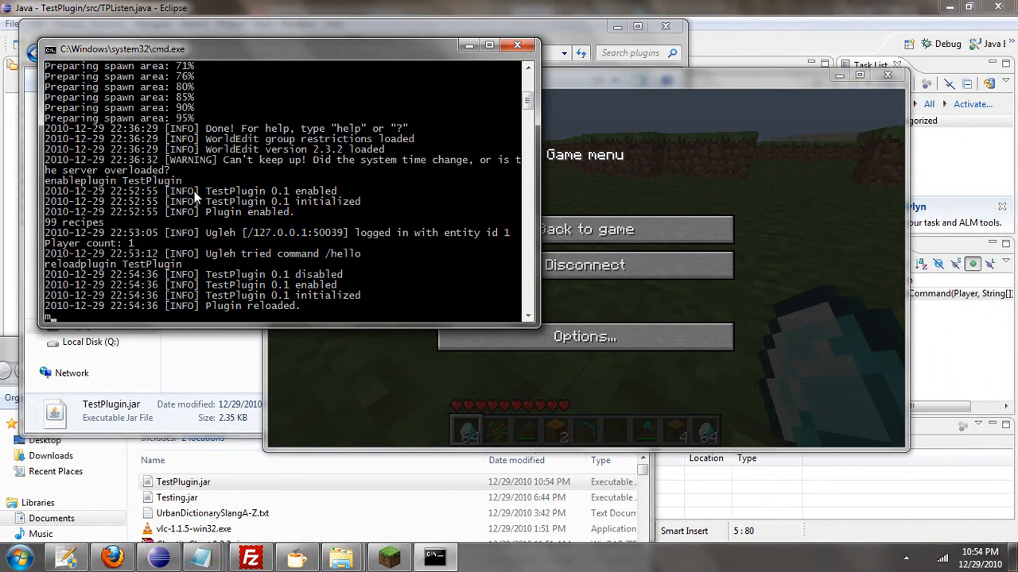
type("modify Ugleh groups mods")
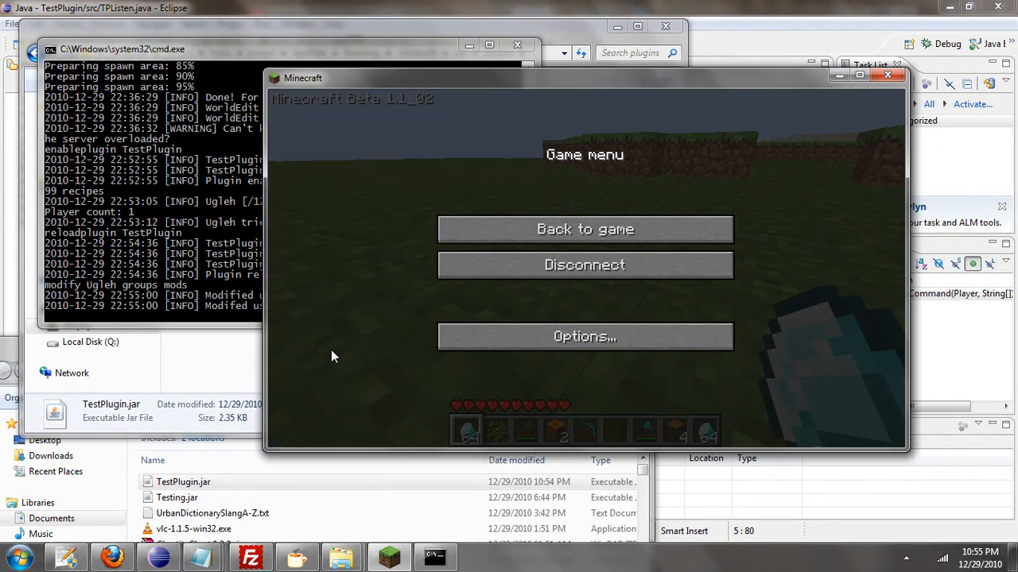
left_click(585, 229)
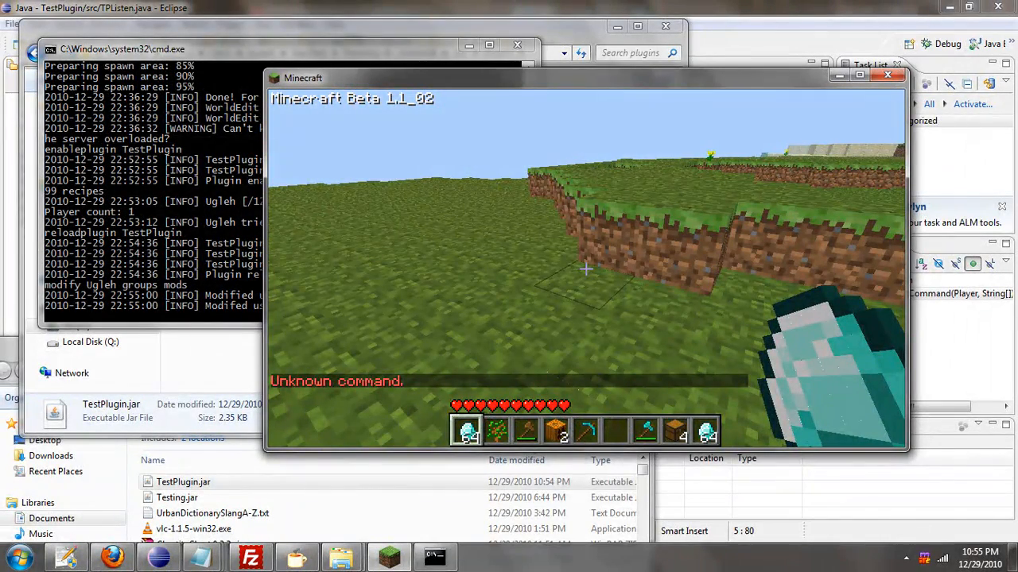
key("Escape")
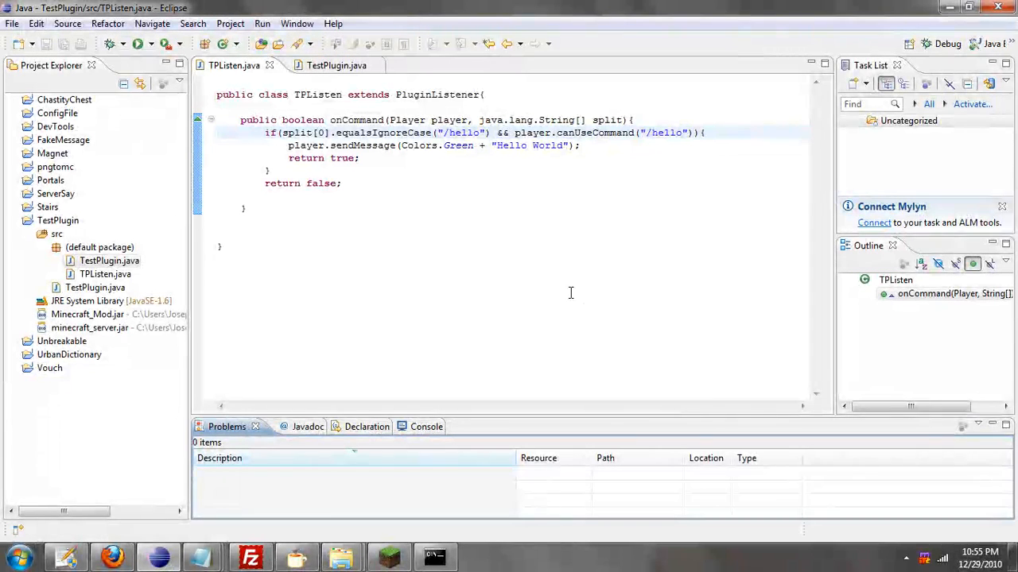
double_click(595, 133)
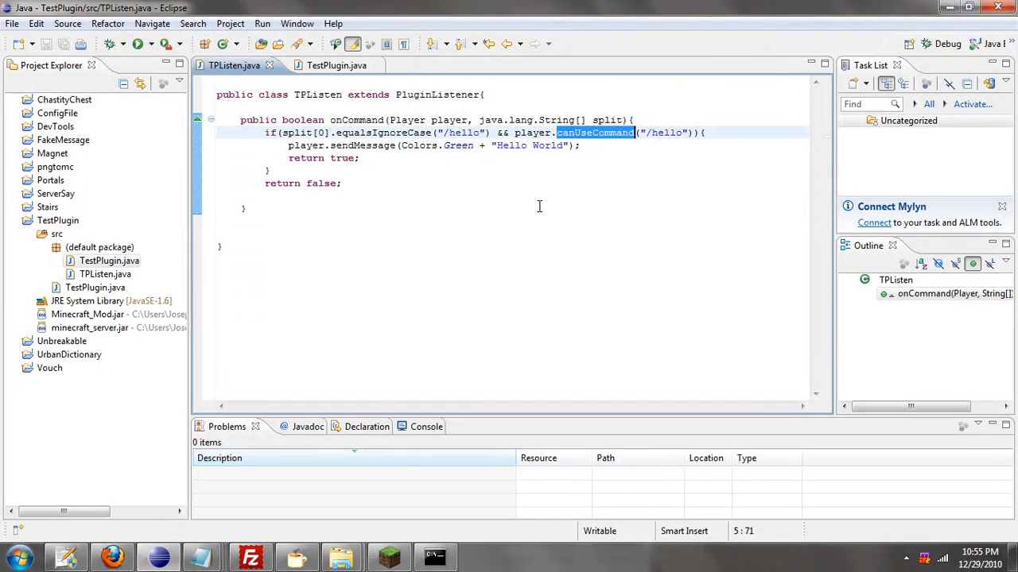
mouse_move(499, 232)
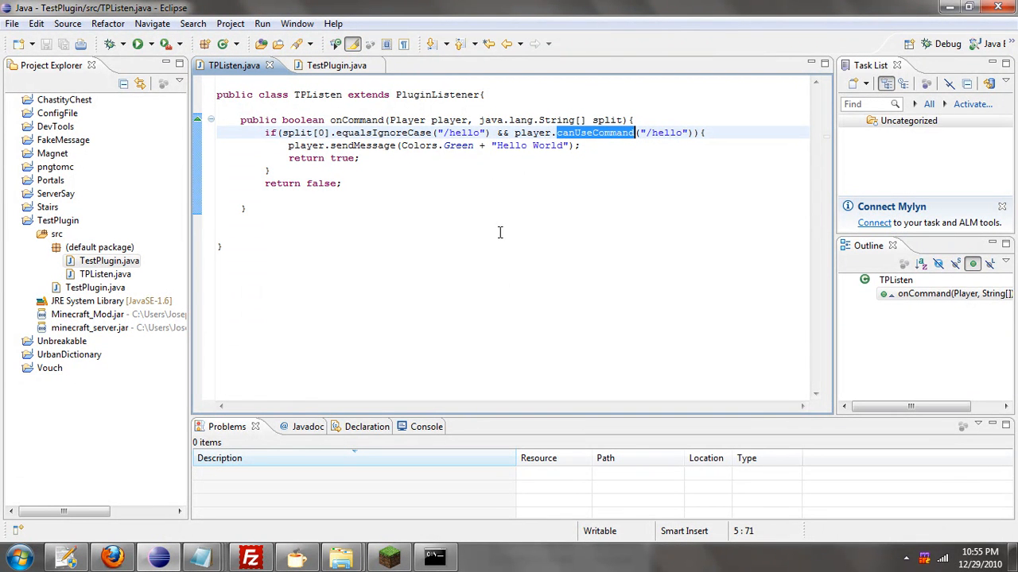
mouse_move(425, 382)
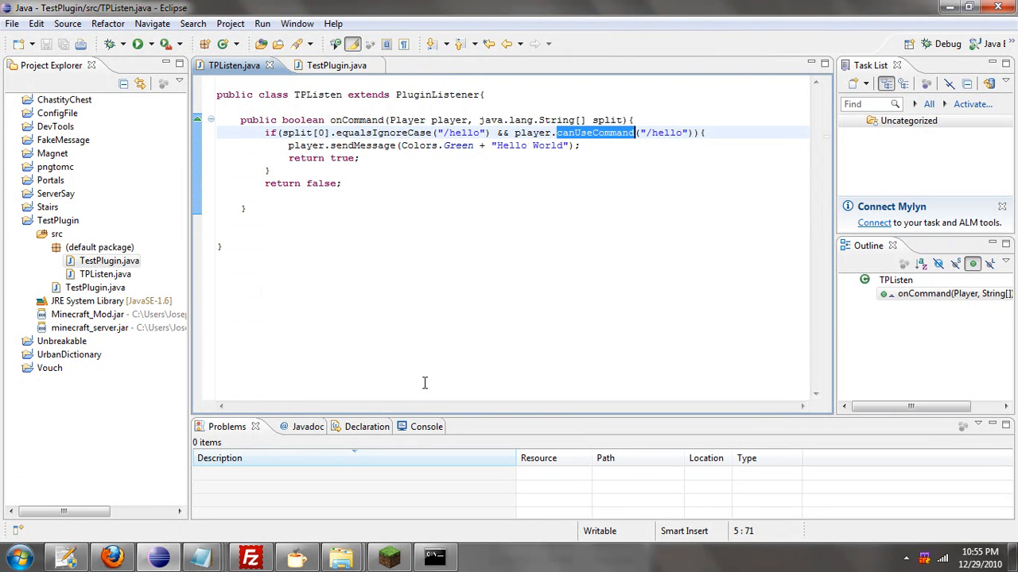
mouse_move(308, 489)
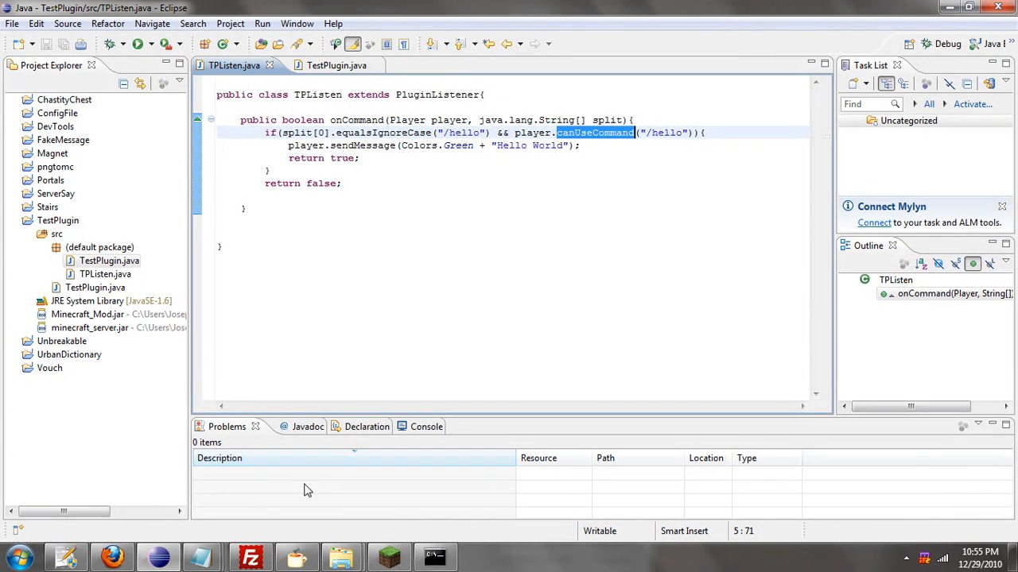
mouse_move(302, 499)
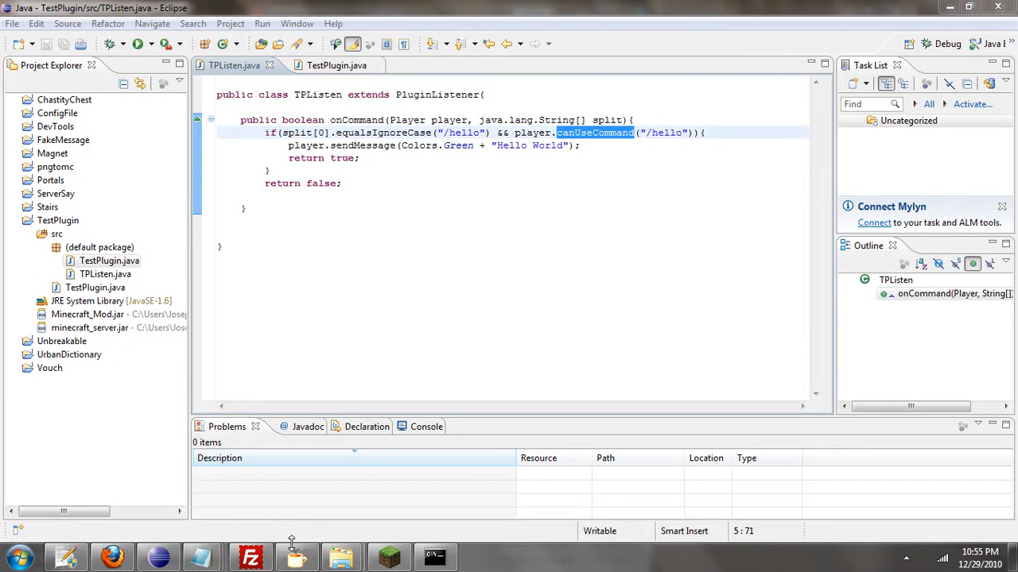
- Load ChastityChest.jar in Java Decompiler and view the decompiled ChastityChest class
left_click(296, 557)
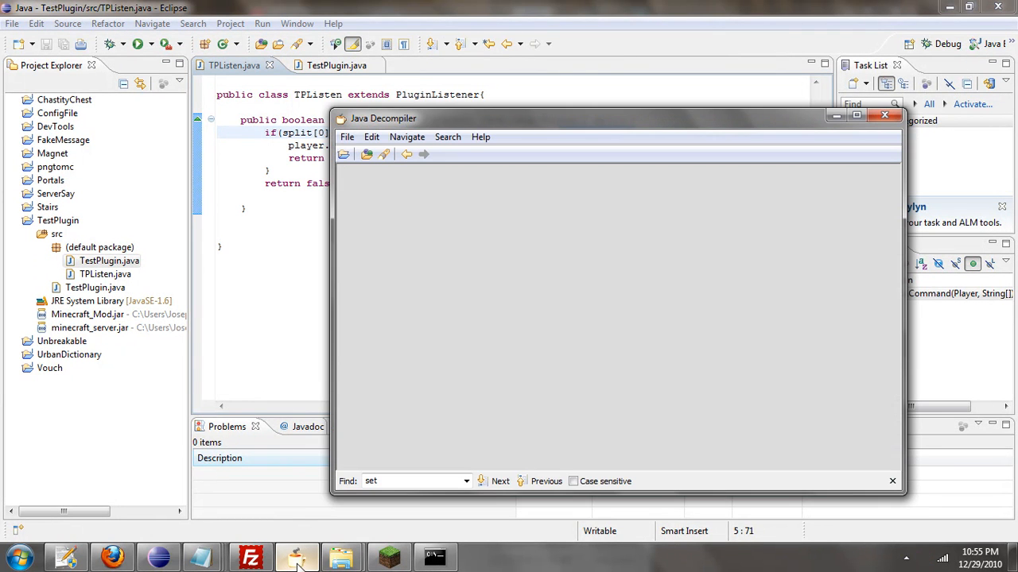
mouse_move(342, 557)
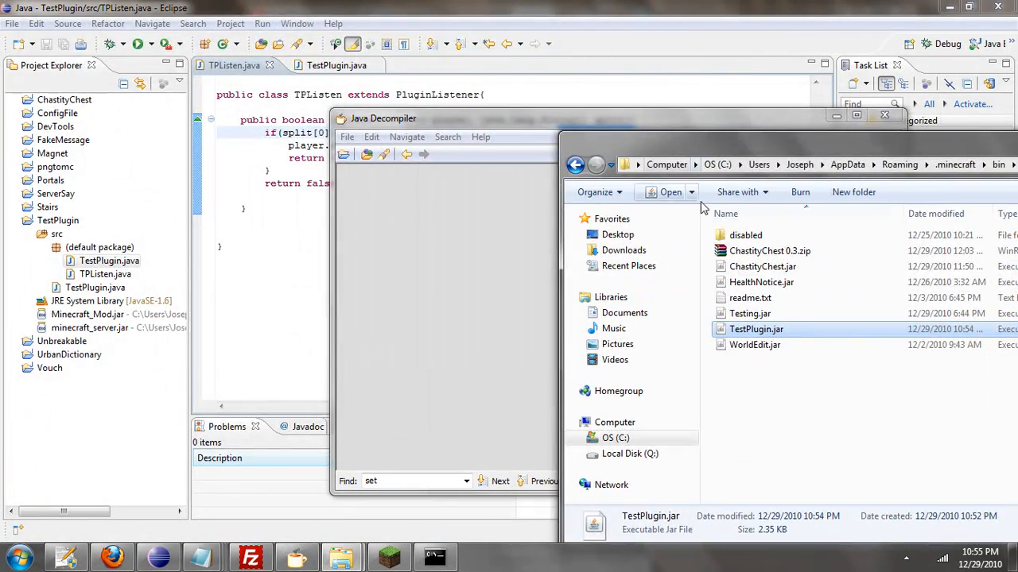
double_click(762, 267)
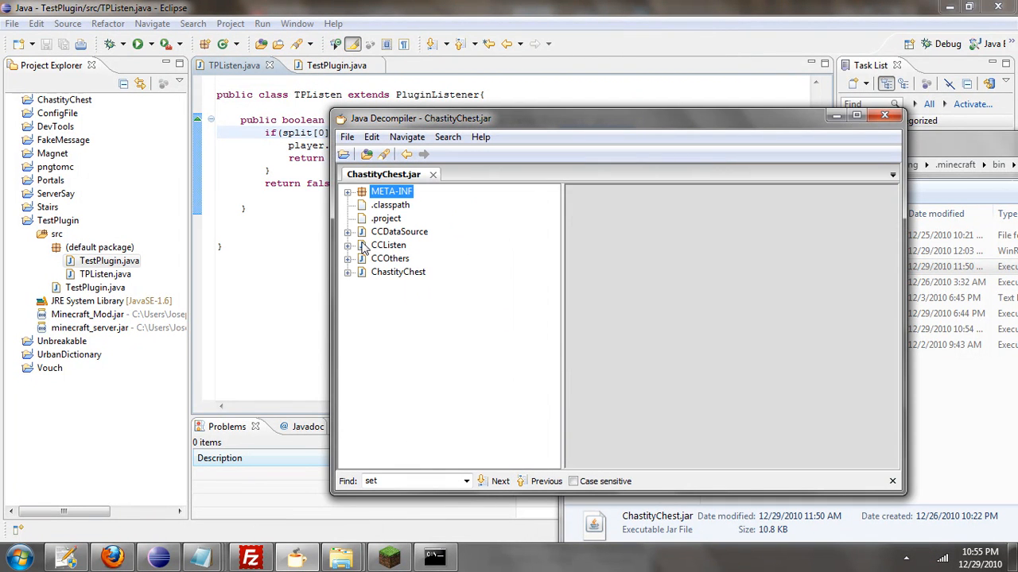
left_click(362, 287)
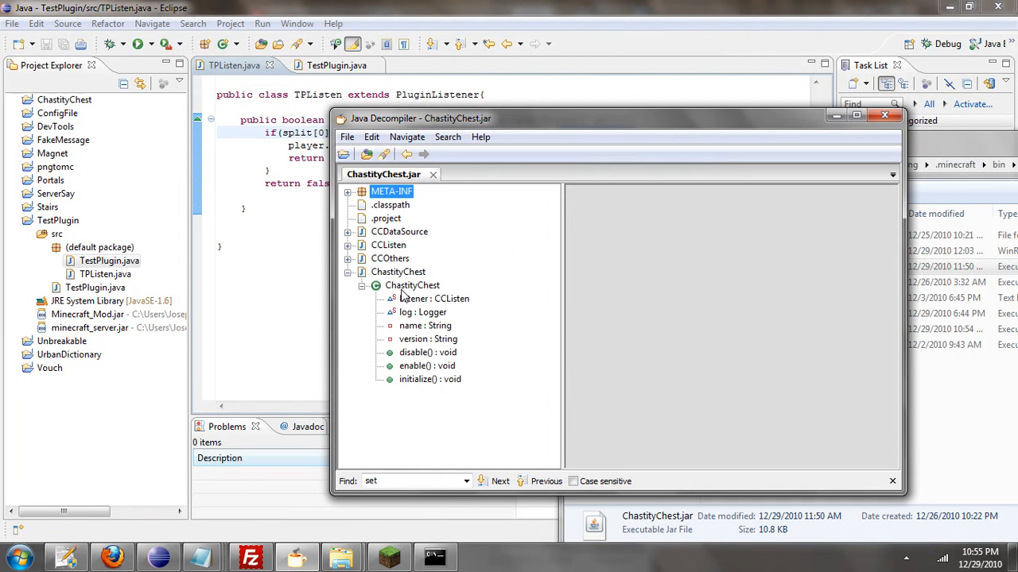
left_click(412, 285)
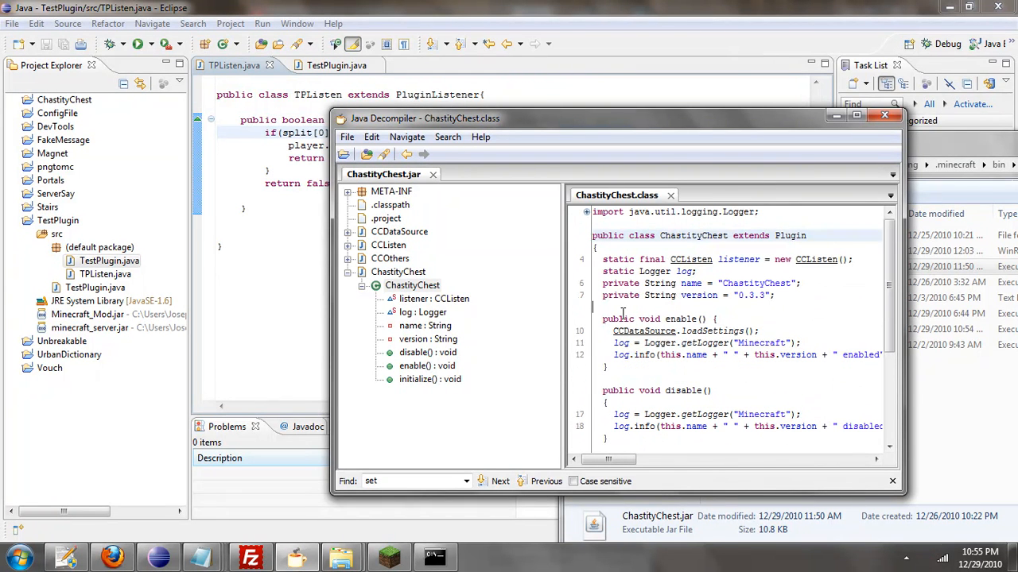
- View the CCDataSource class source, then close the decompiled ChastityChest jar
left_click(398, 271)
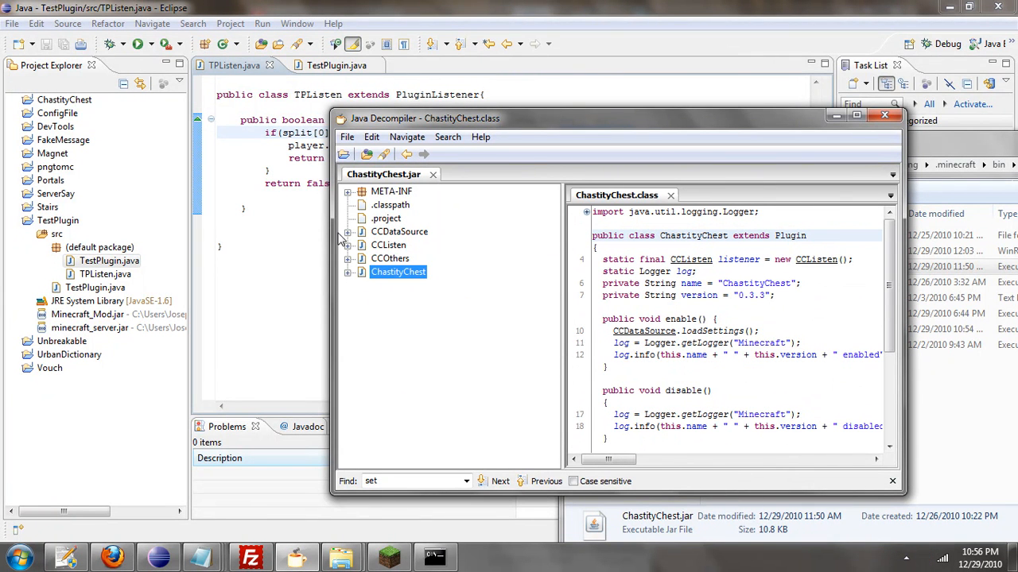
double_click(399, 232)
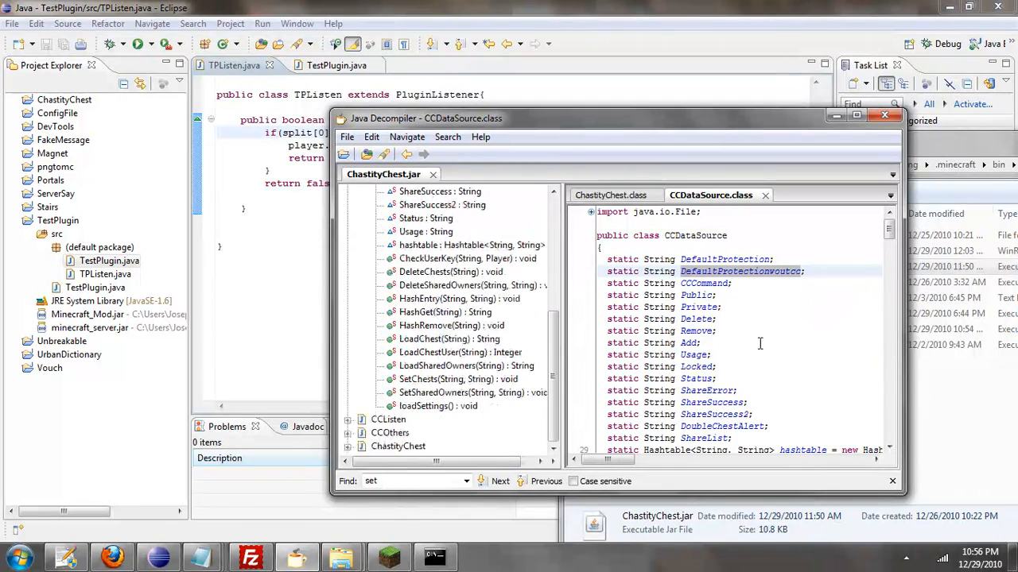
scroll("down", 3)
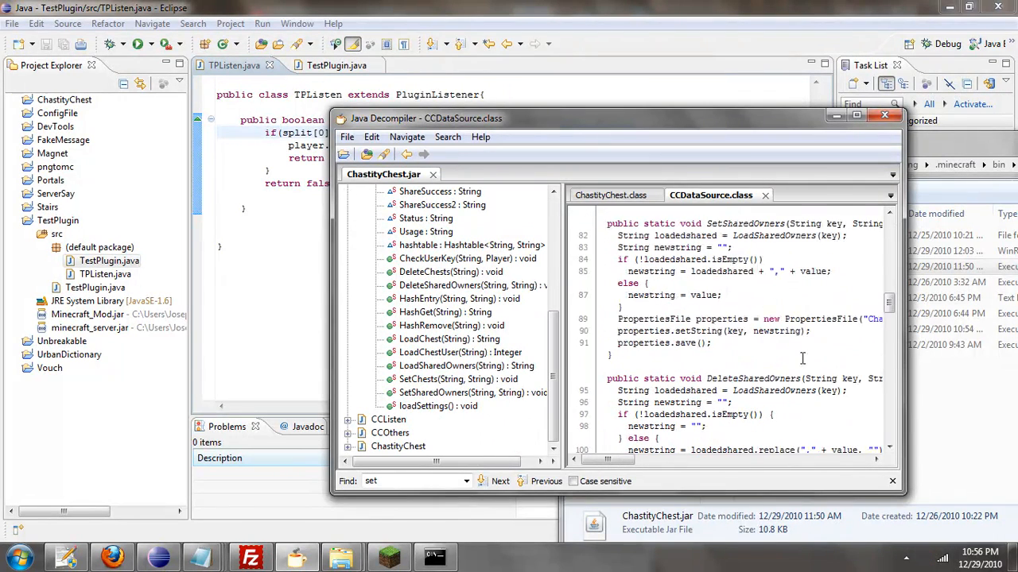
mouse_move(385, 173)
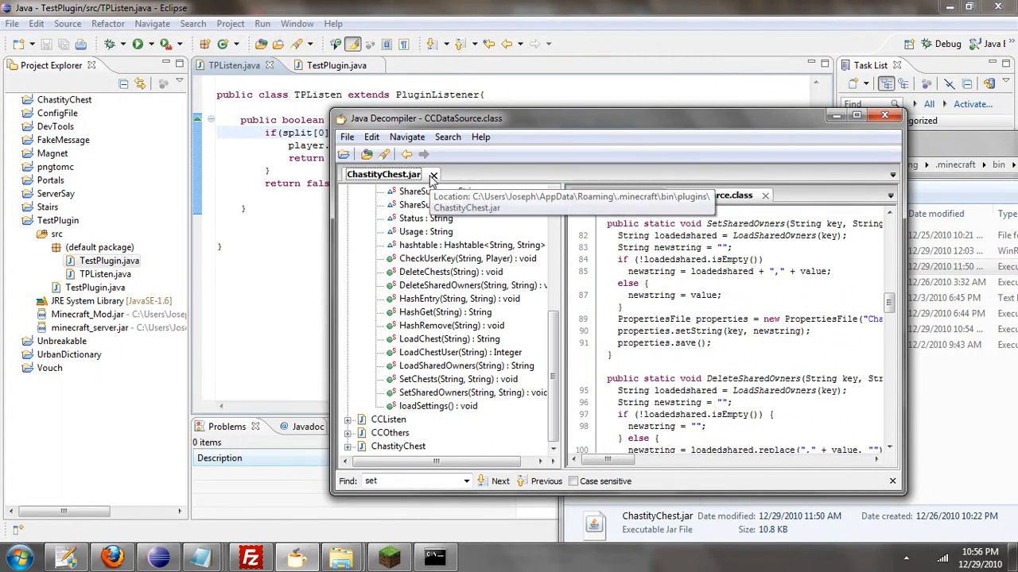
left_click(433, 174)
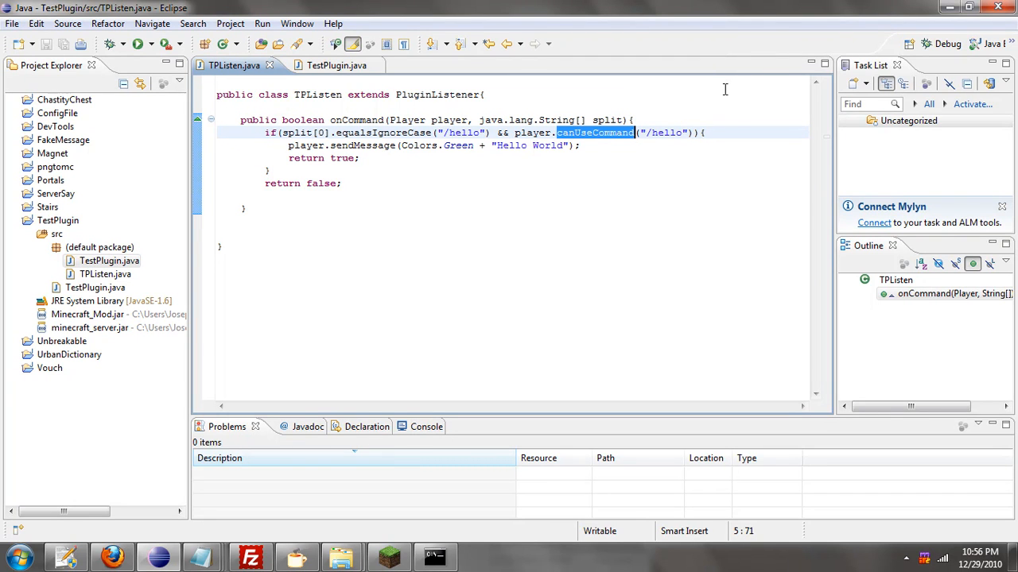
mouse_move(753, 189)
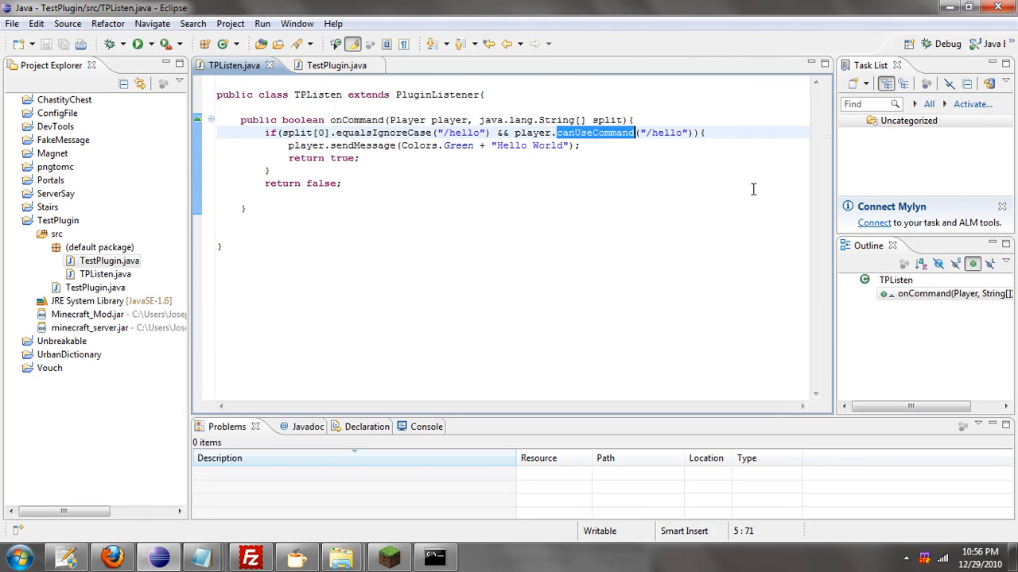